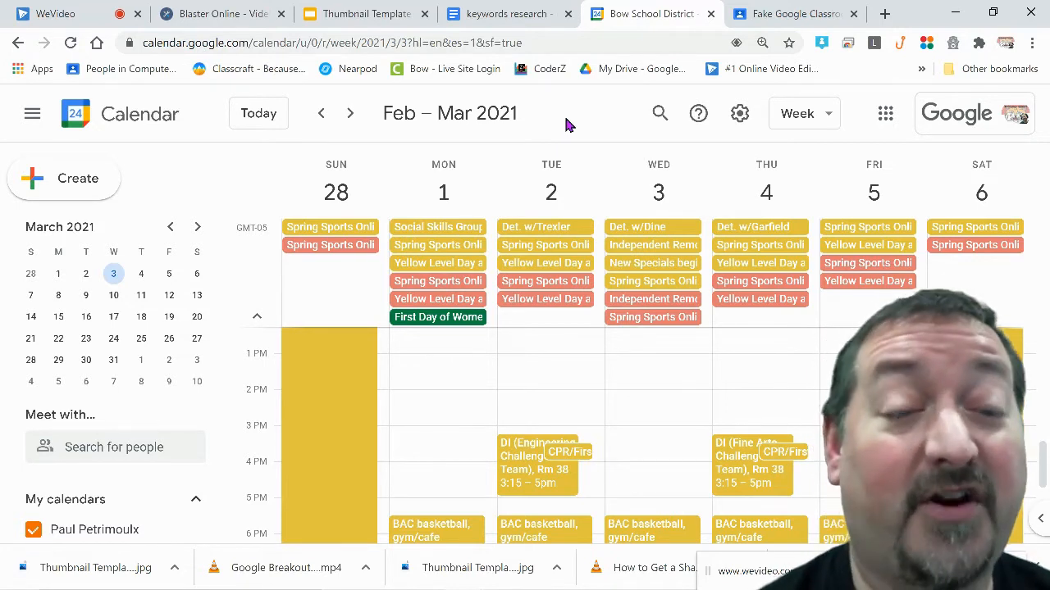
mouse_move(594, 169)
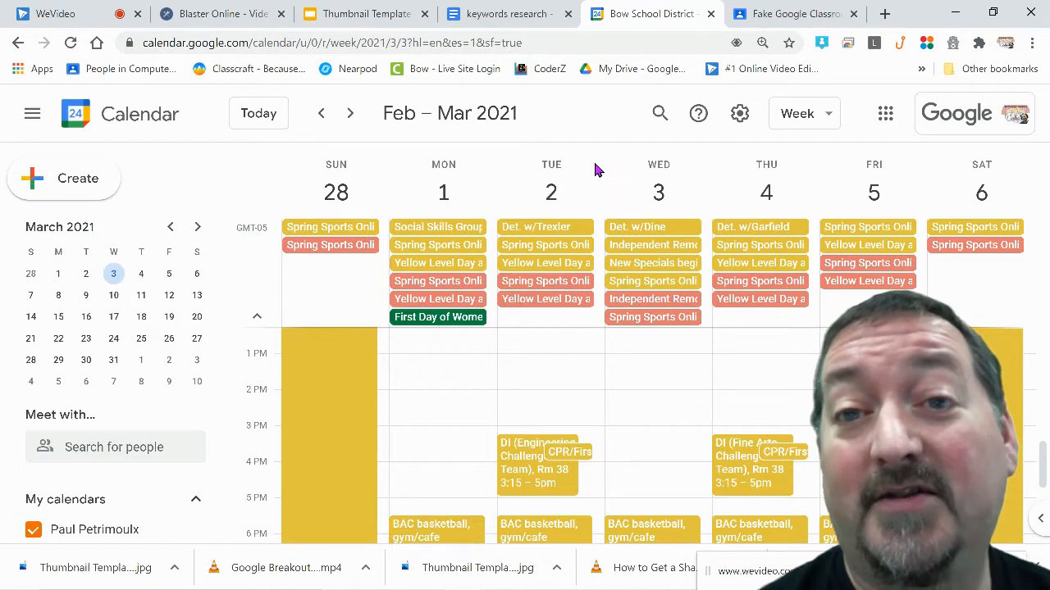
mouse_move(592, 113)
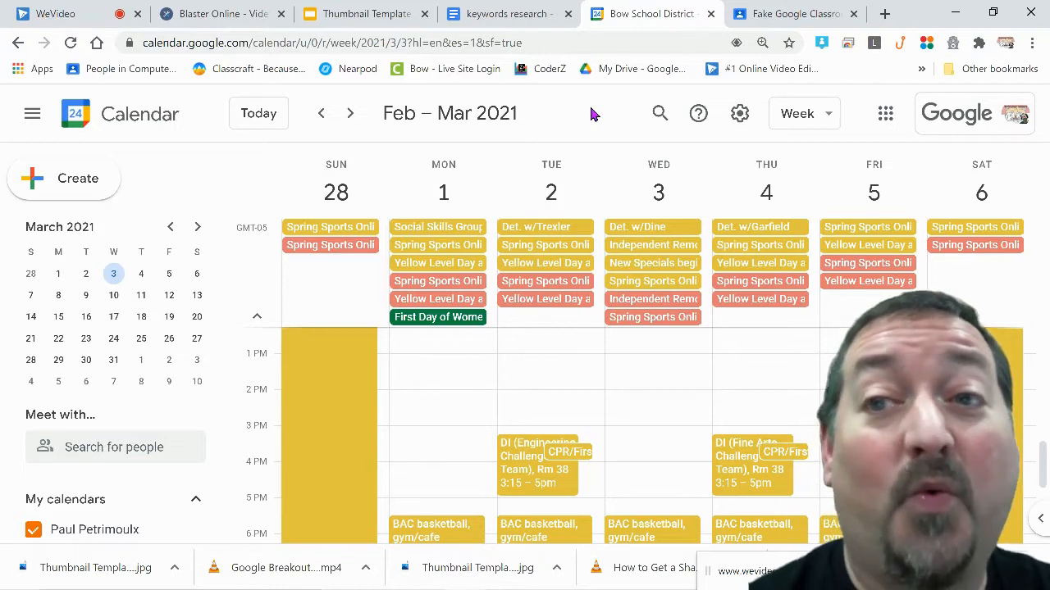
mouse_move(405, 114)
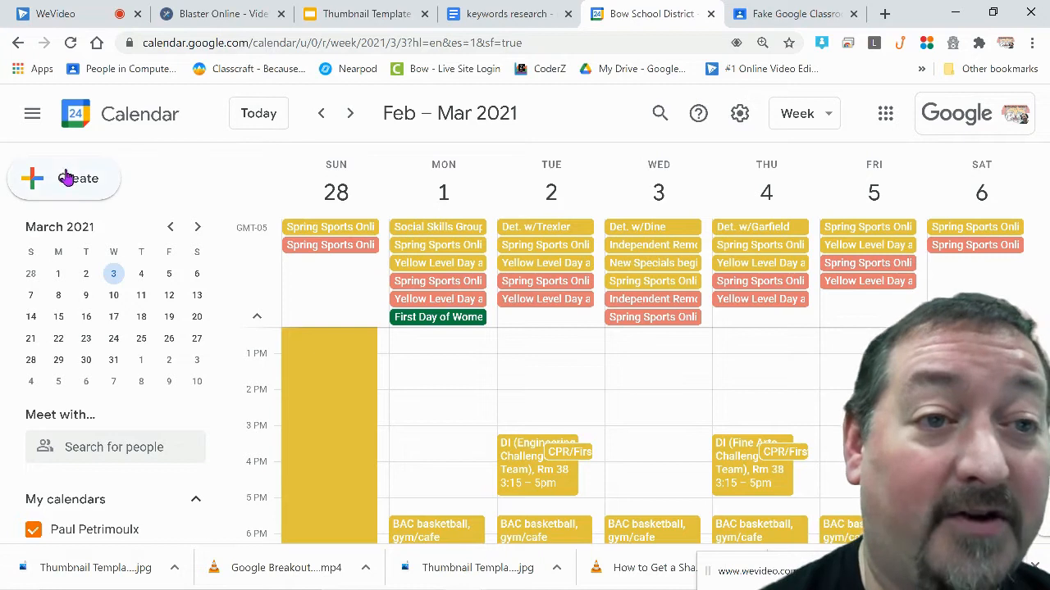
Create a new event in the full details editor titled 'Fake Classroom Google Meet'.
left_click(652, 378)
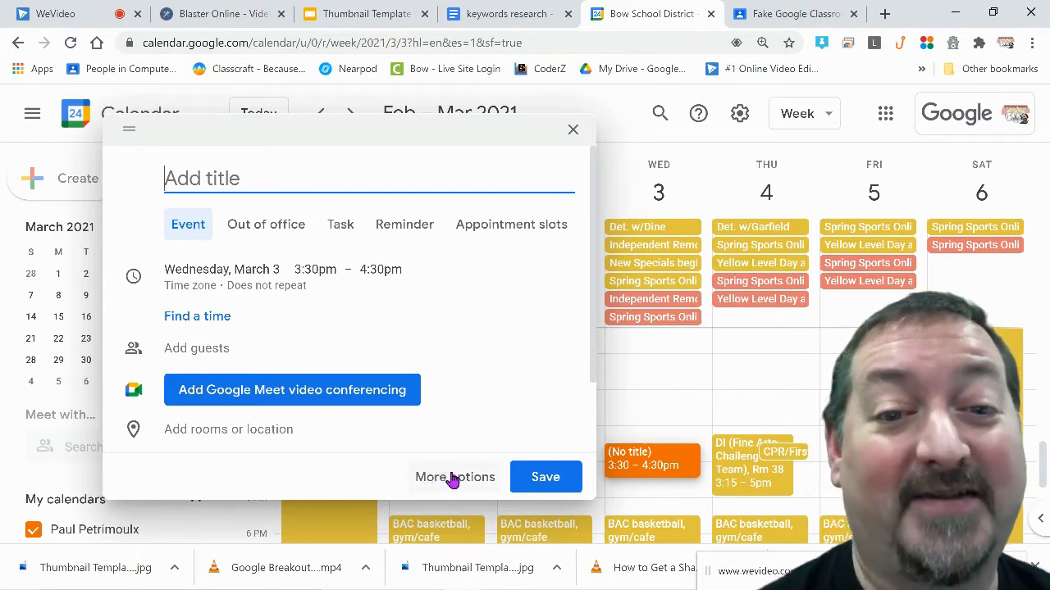
left_click(453, 478)
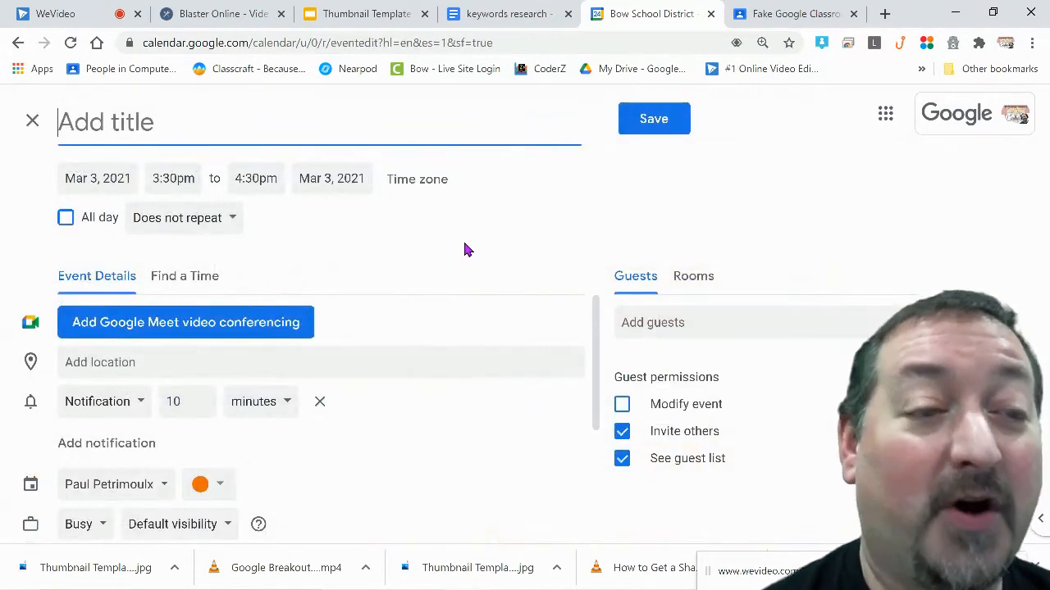
mouse_move(455, 240)
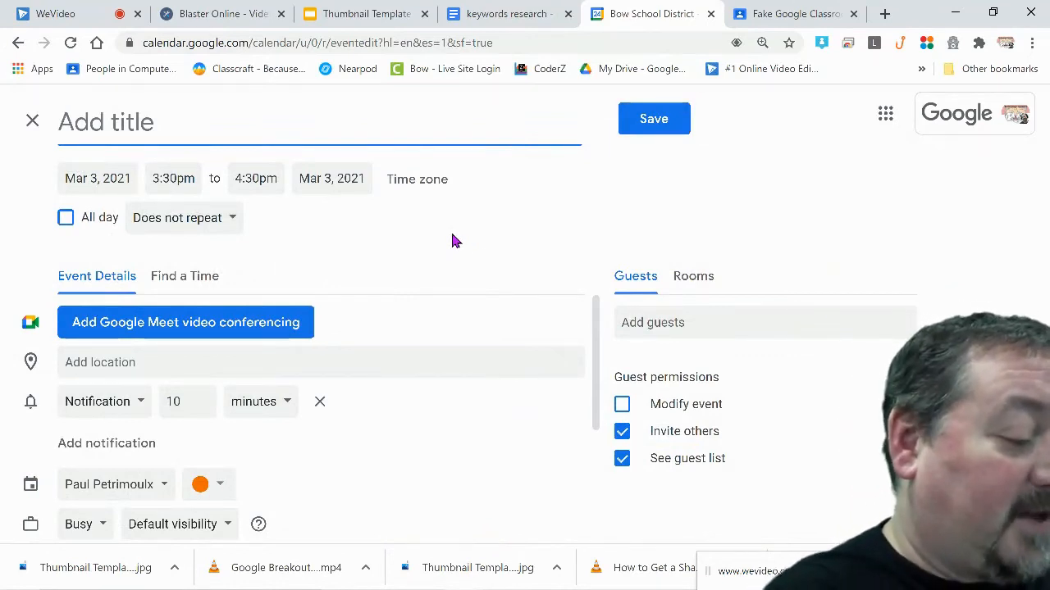
type("Fake Class")
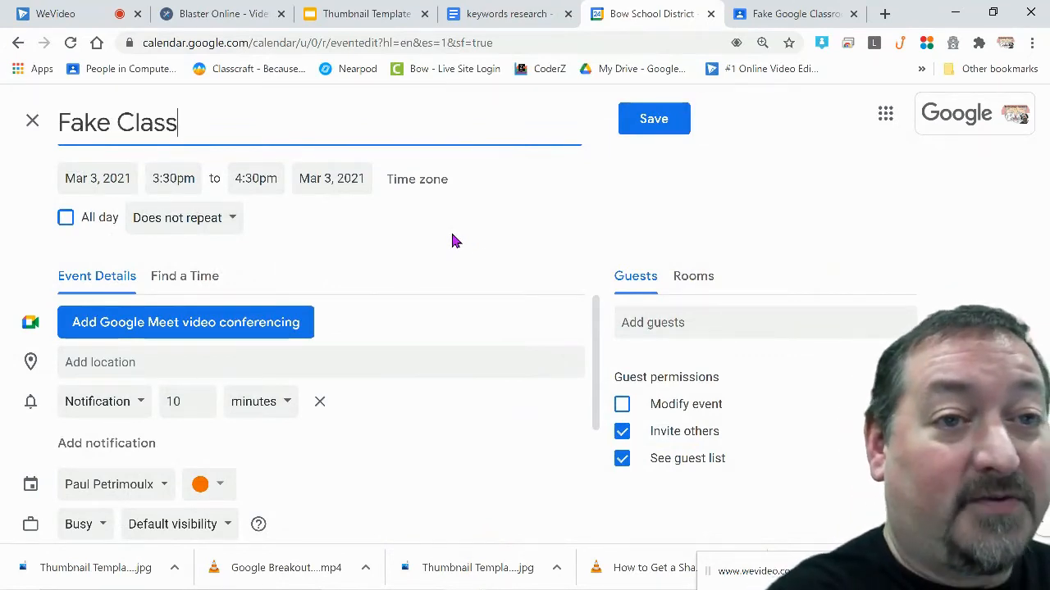
type("room Googgle")
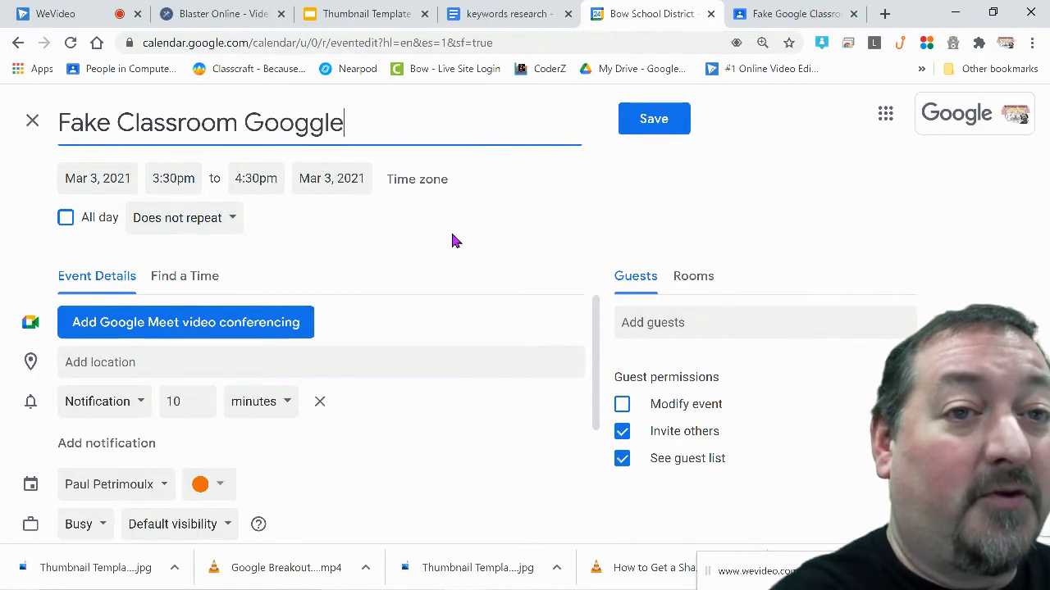
type("Meet")
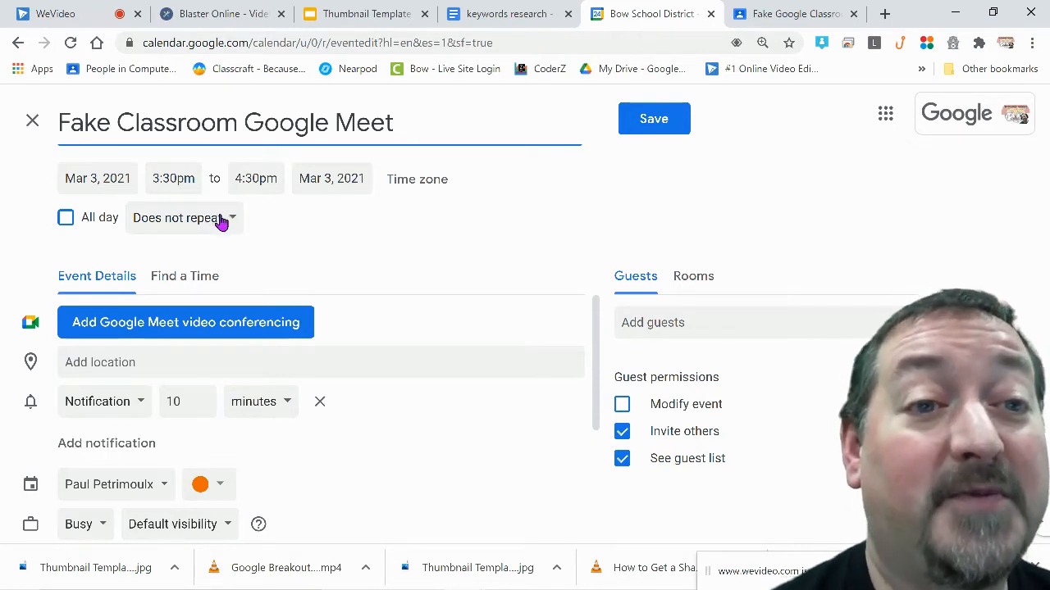
Set a custom weekly repeat on Monday, Tuesday, Thursday and Friday, ending Jun 2, 2021.
left_click(179, 217)
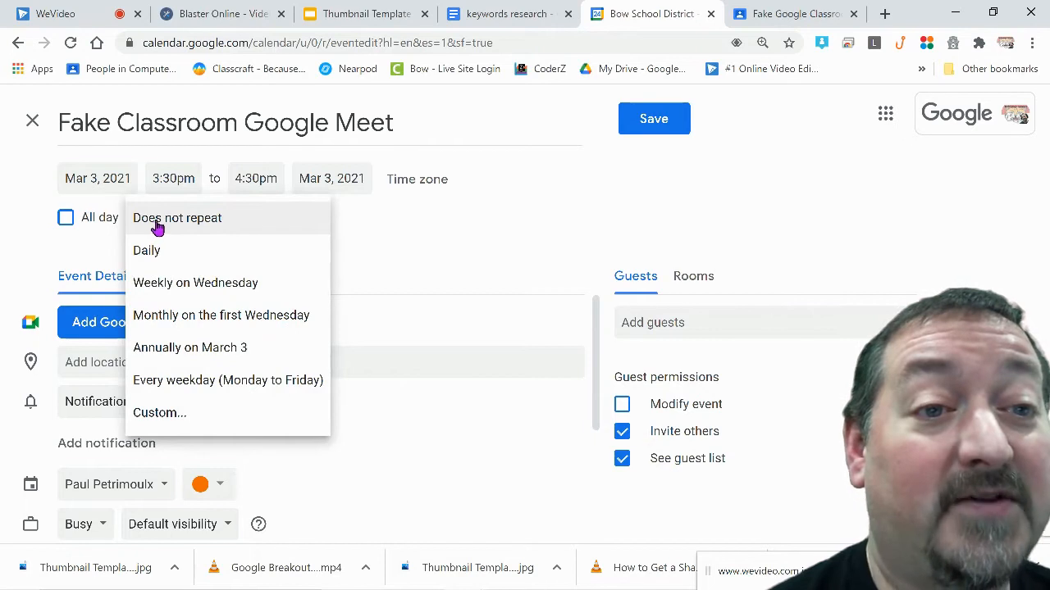
mouse_move(160, 412)
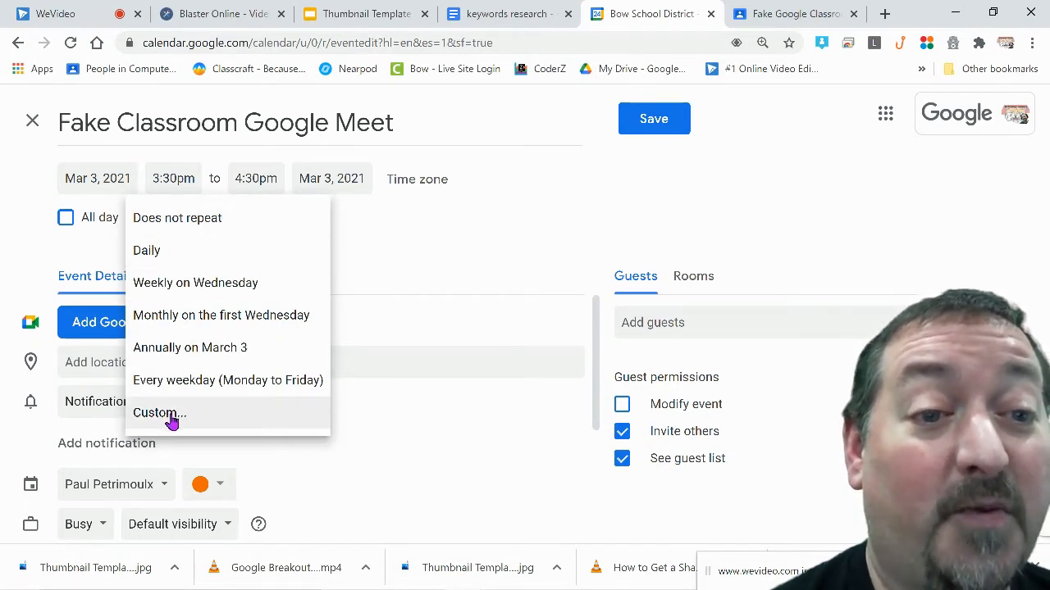
left_click(158, 412)
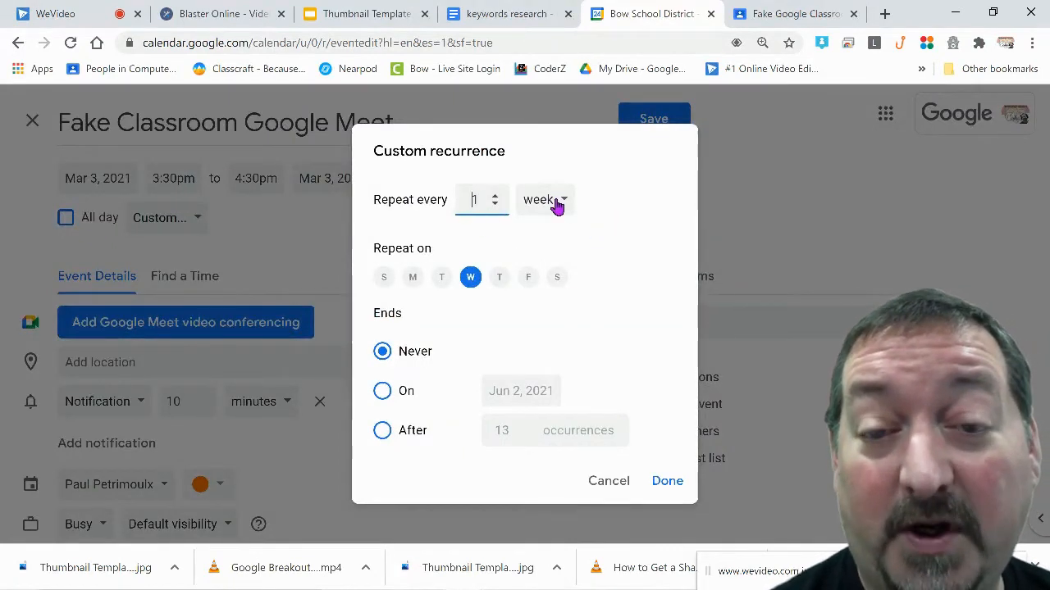
mouse_move(414, 277)
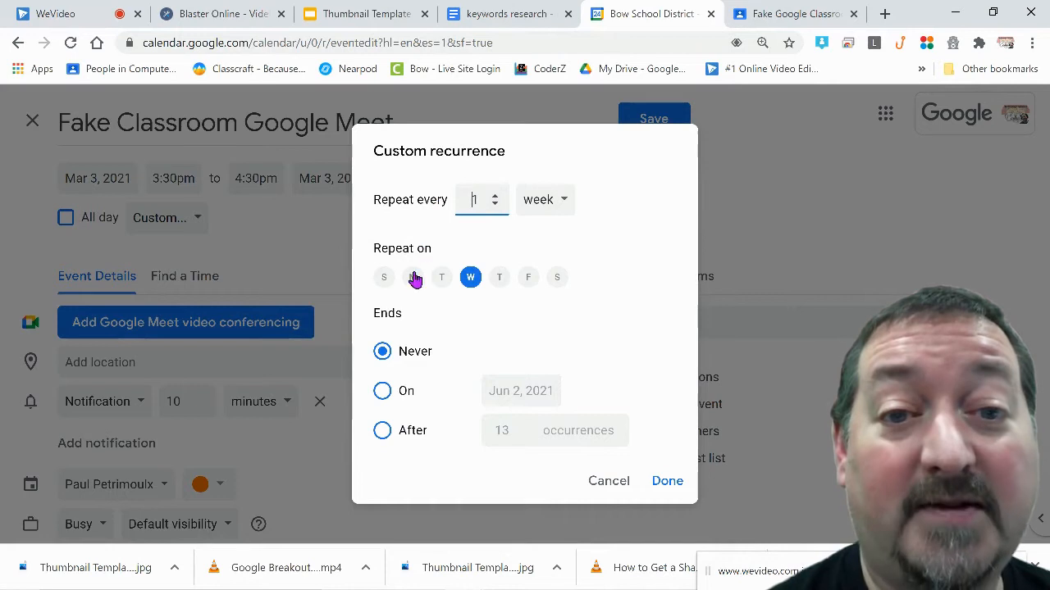
left_click(412, 276)
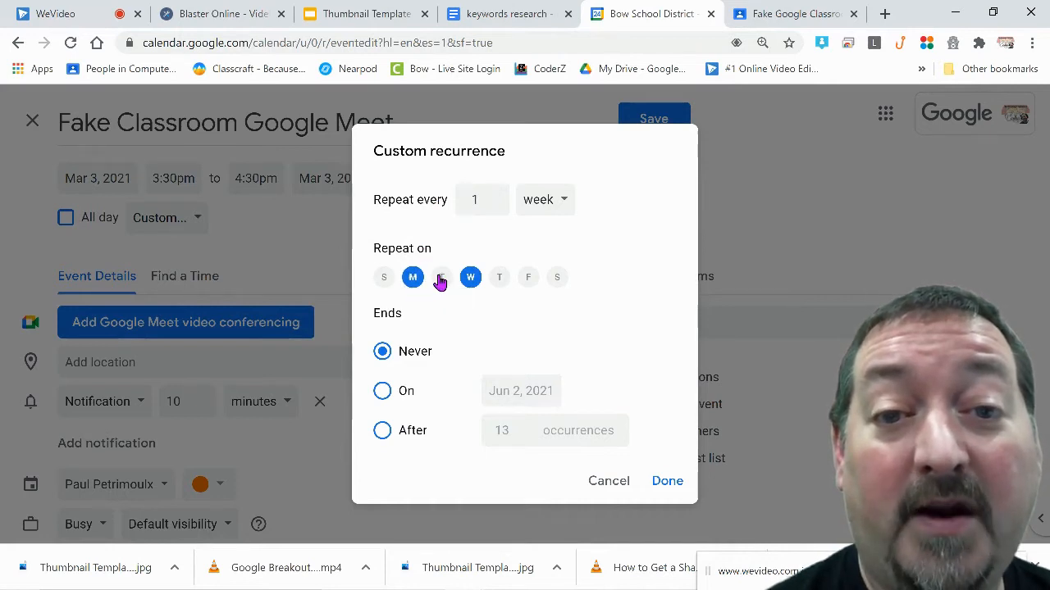
left_click(527, 276)
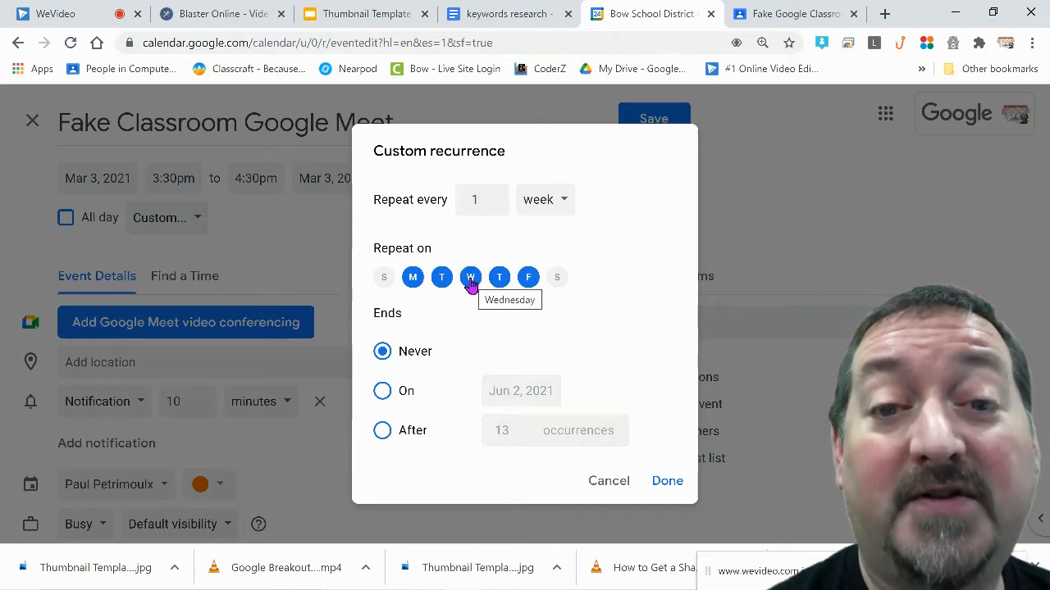
left_click(470, 278)
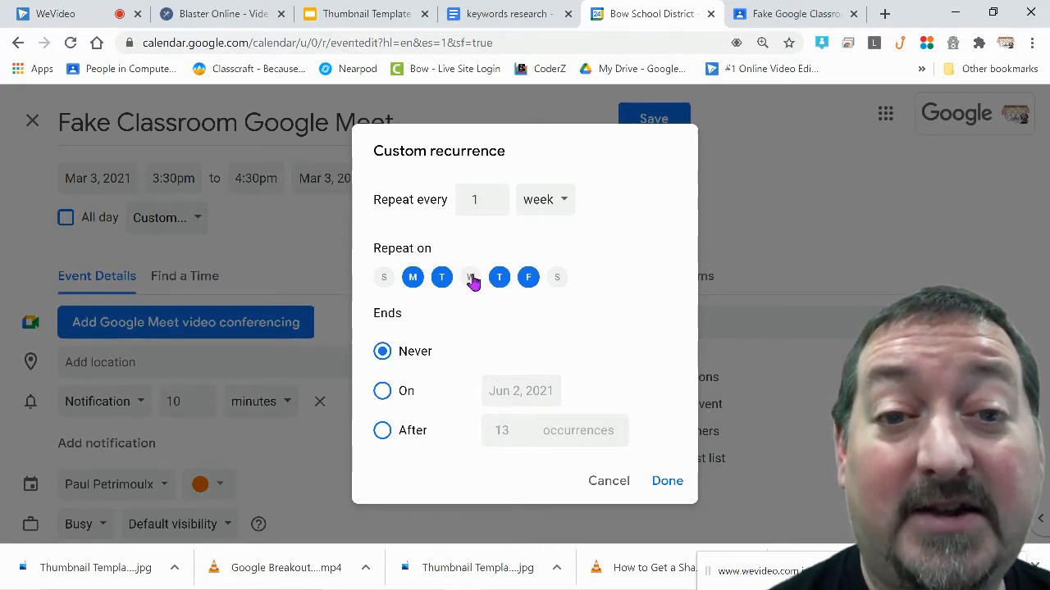
left_click(470, 276)
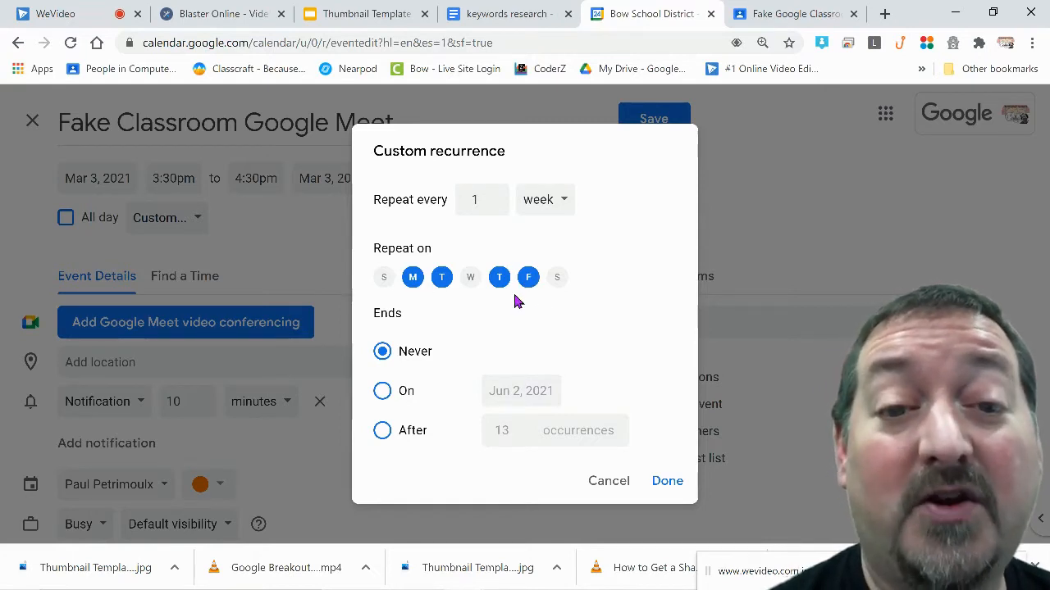
mouse_move(472, 298)
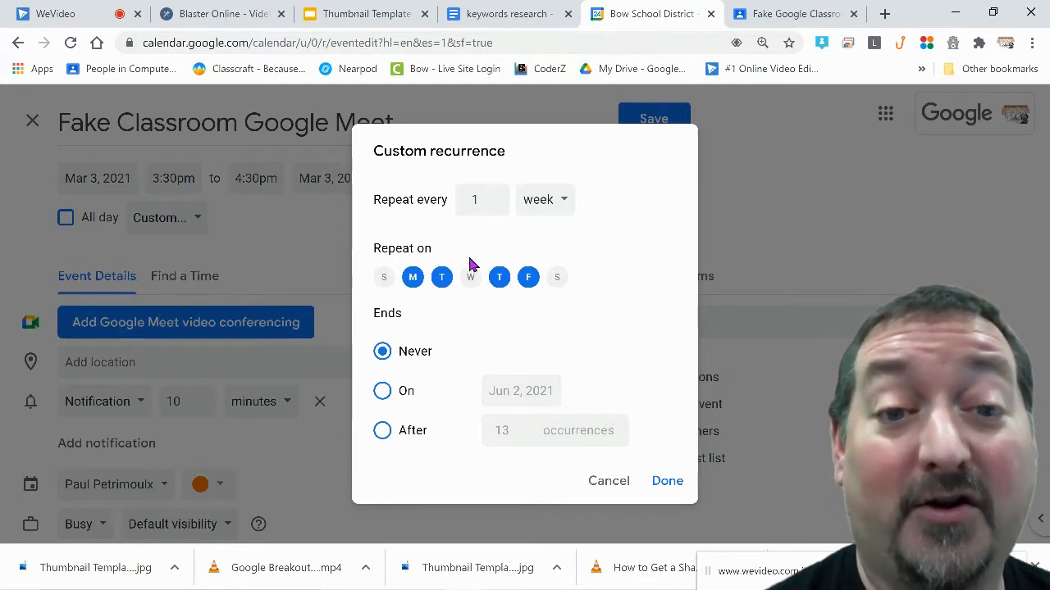
mouse_move(396, 328)
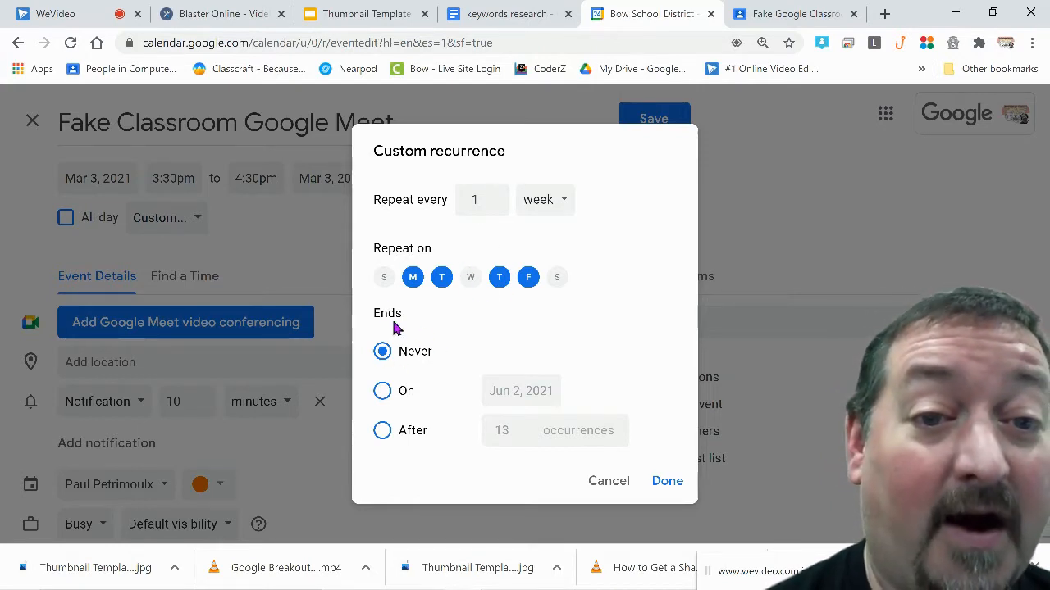
mouse_move(392, 332)
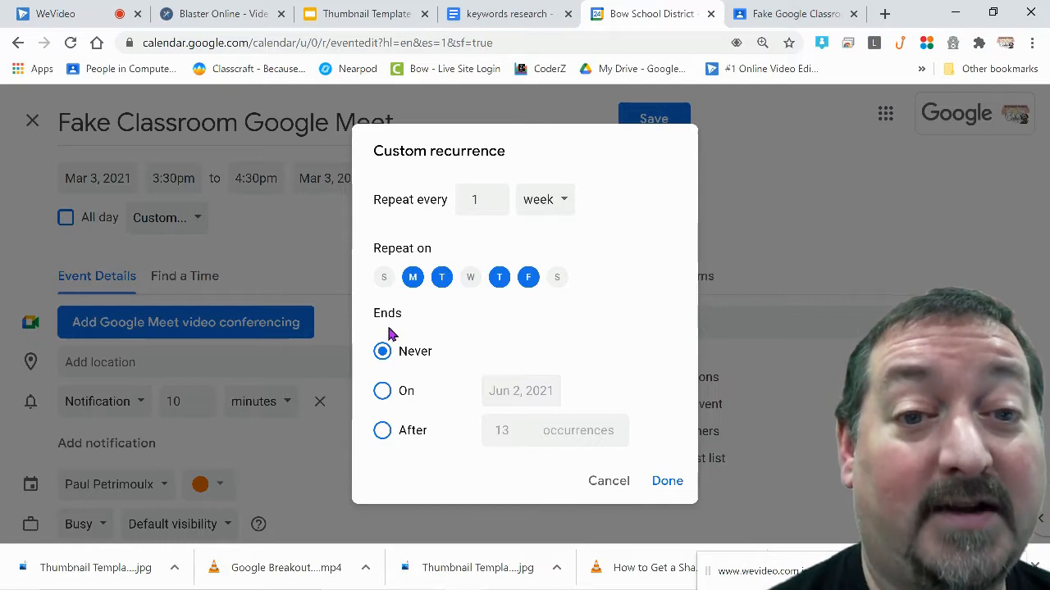
mouse_move(411, 341)
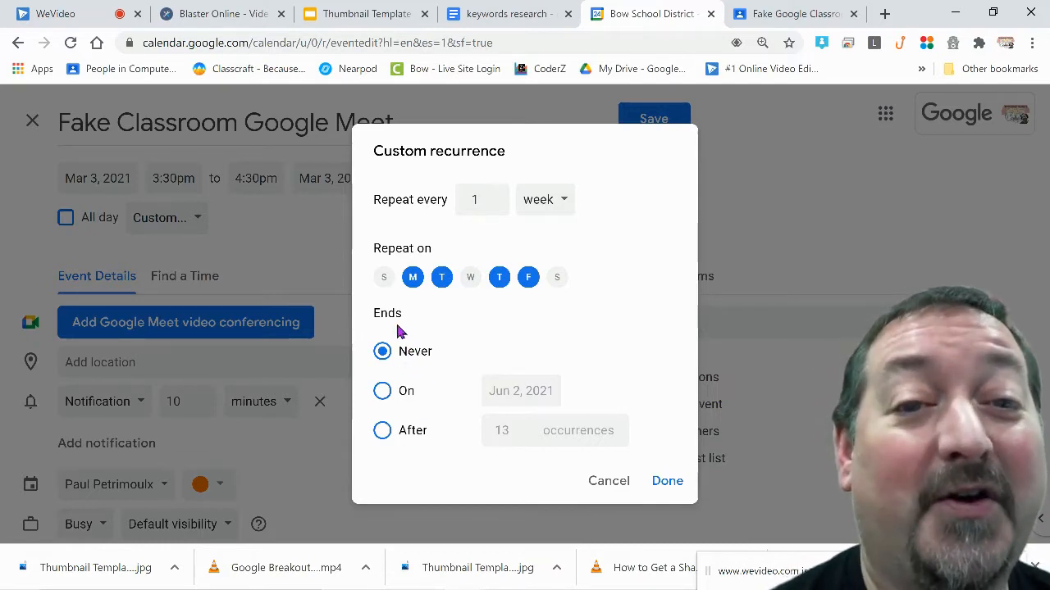
mouse_move(404, 454)
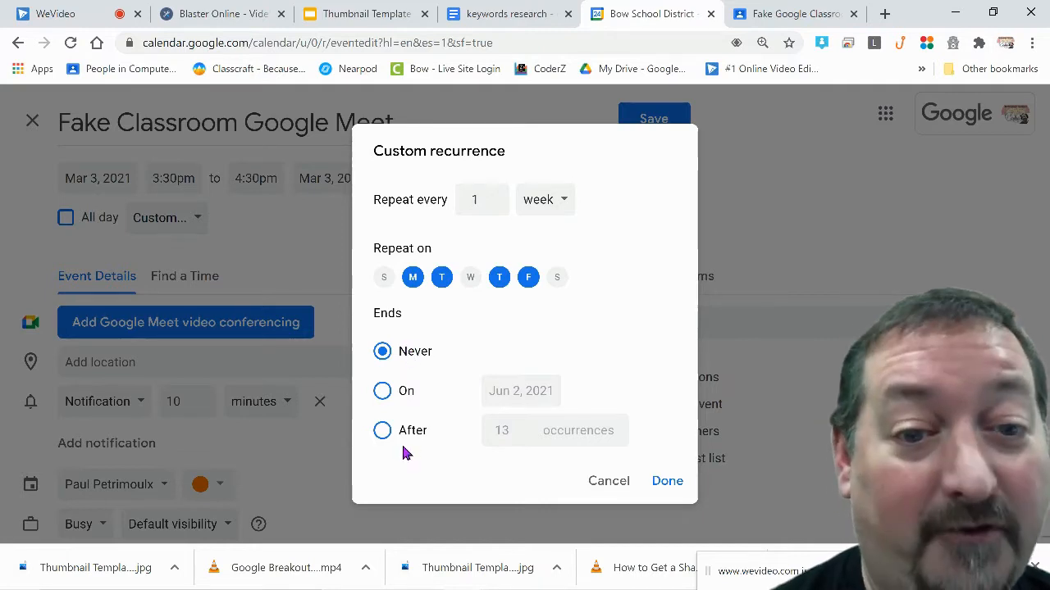
left_click(382, 390)
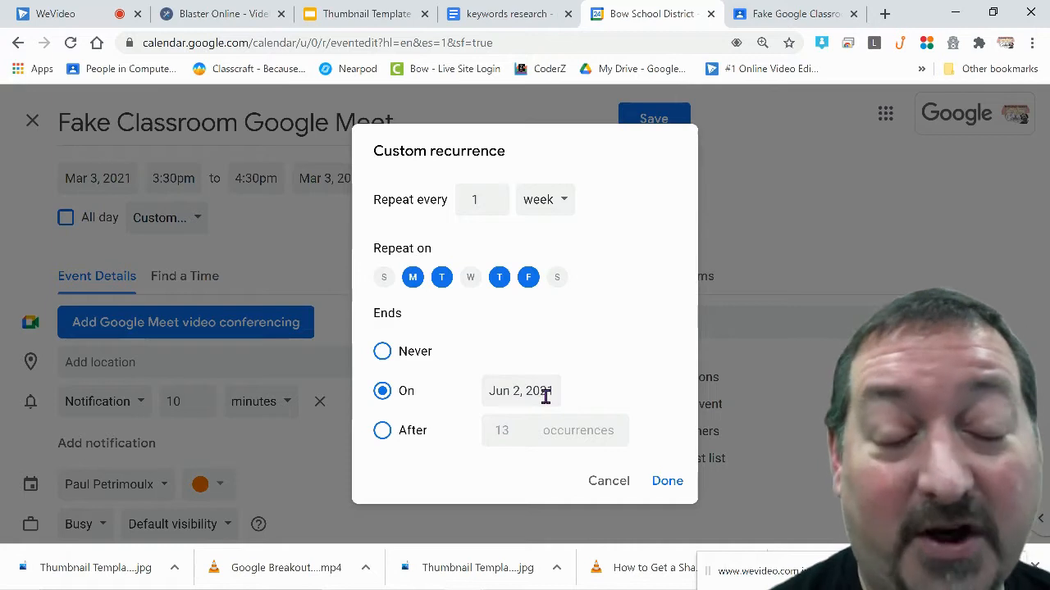
mouse_move(524, 427)
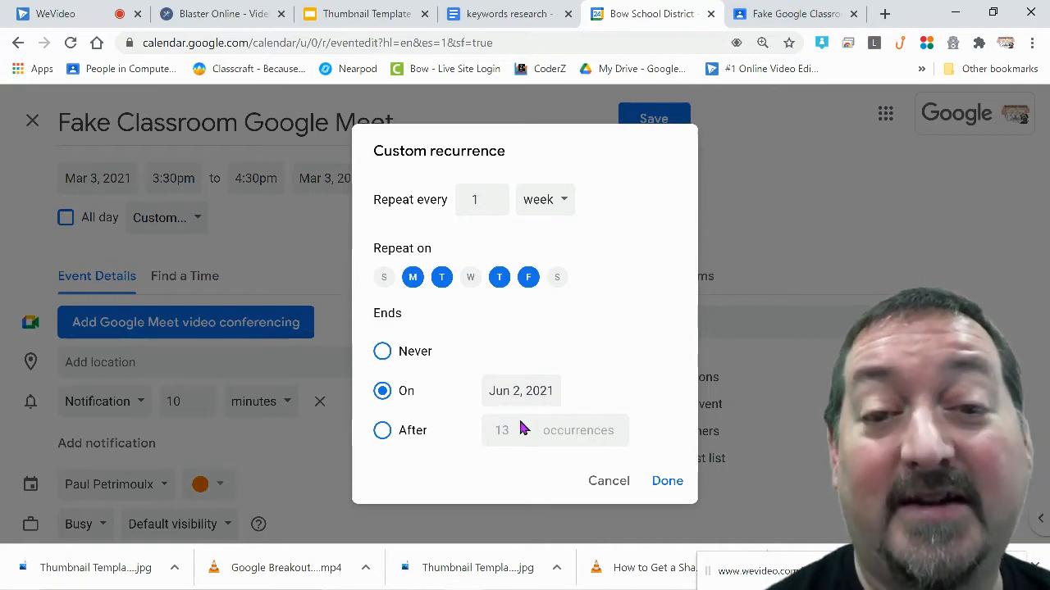
mouse_move(569, 365)
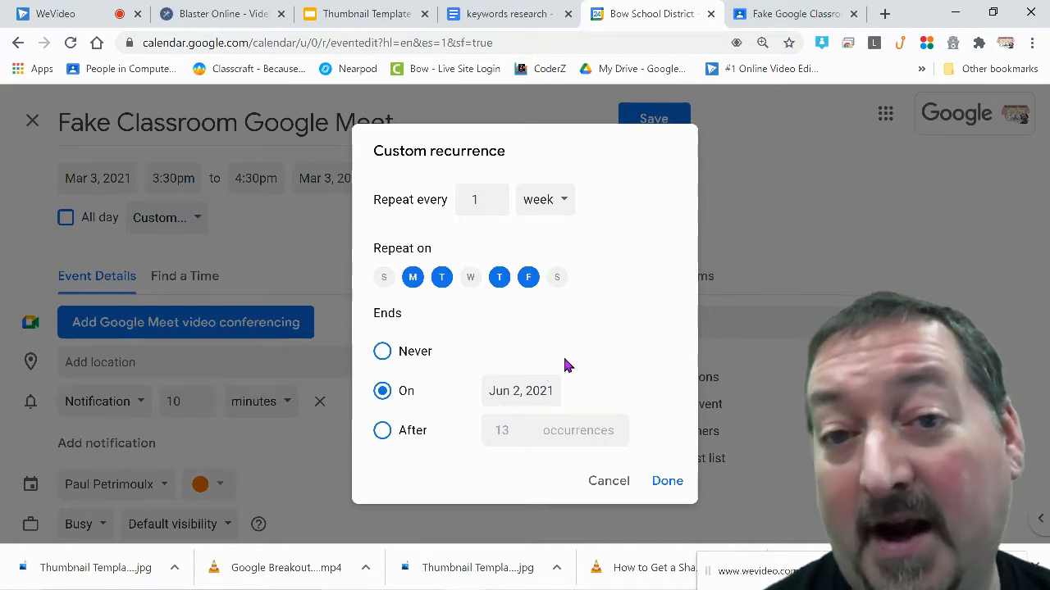
mouse_move(621, 248)
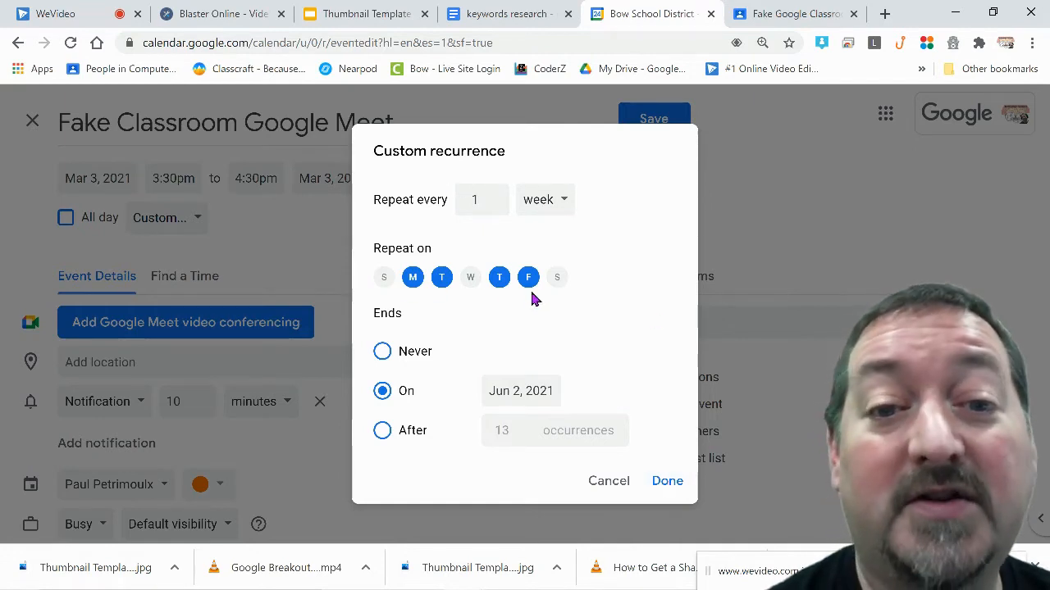
mouse_move(665, 488)
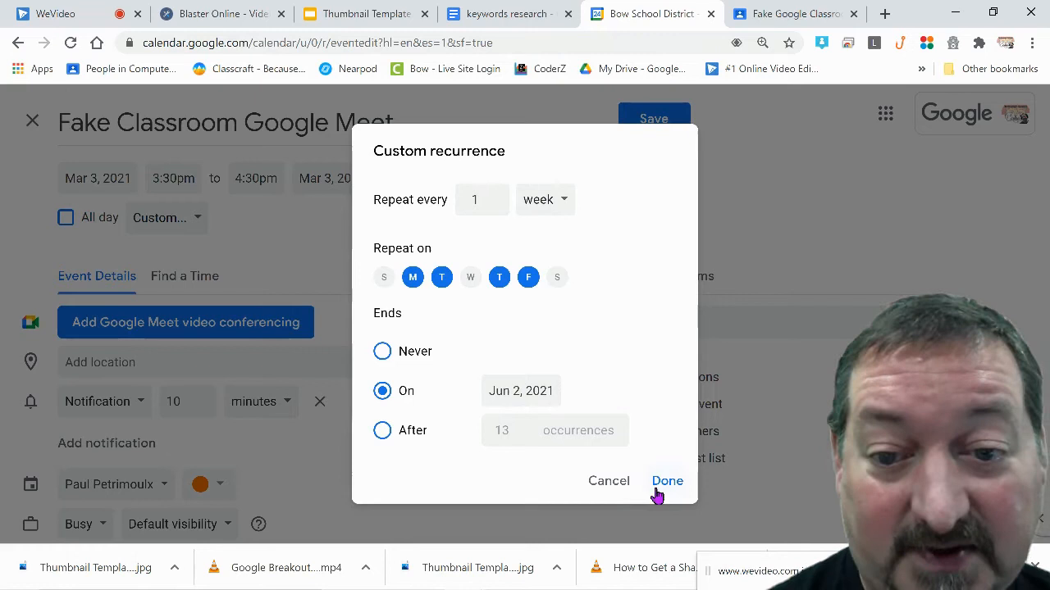
left_click(666, 480)
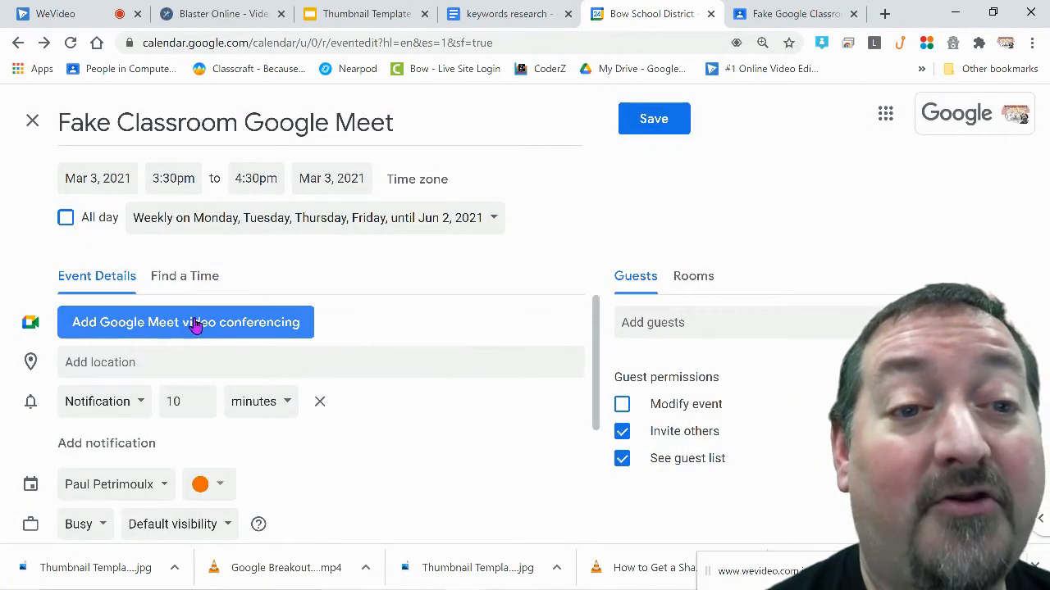
Attach a Google Meet link and append 'Period 1' to the event title.
left_click(185, 322)
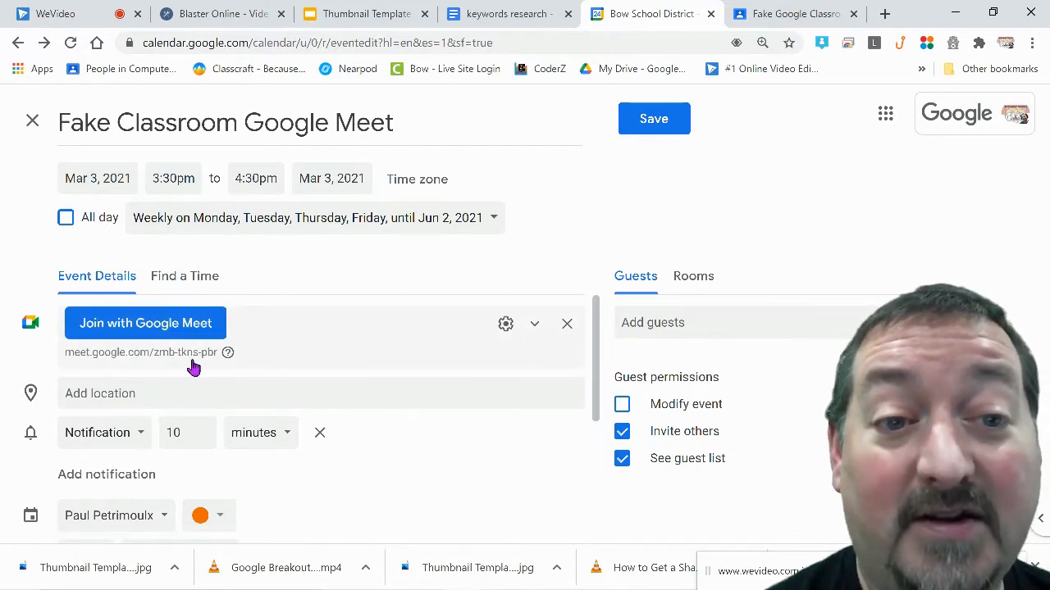
mouse_move(307, 304)
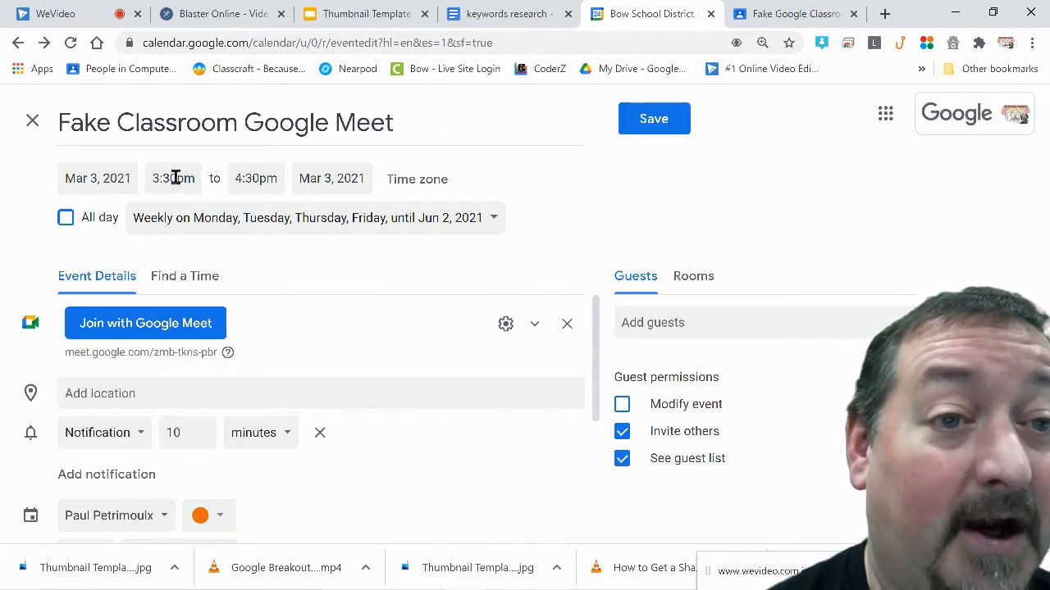
left_click(173, 178)
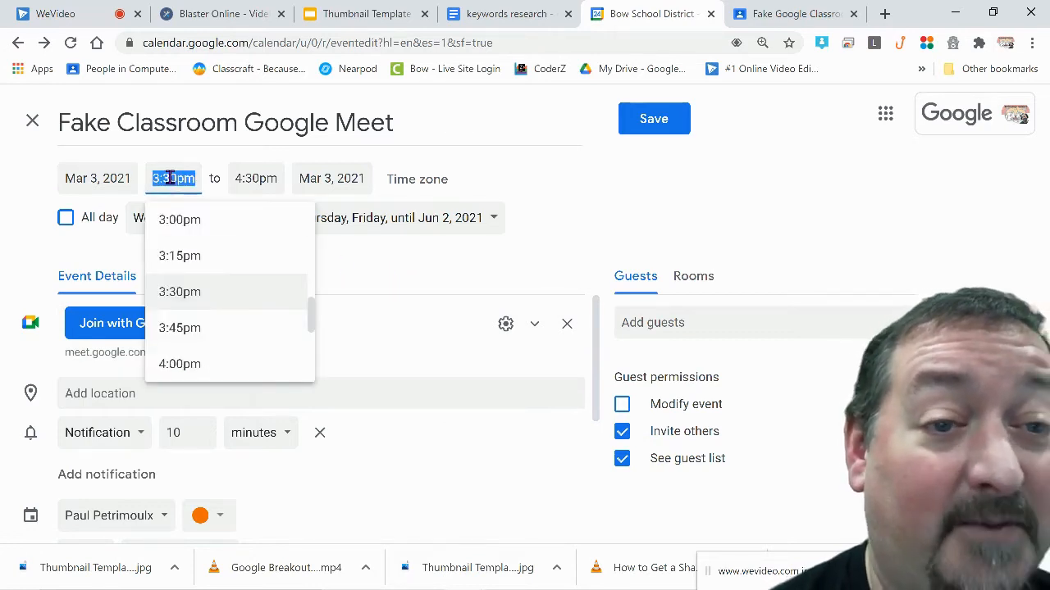
scroll("up", 3)
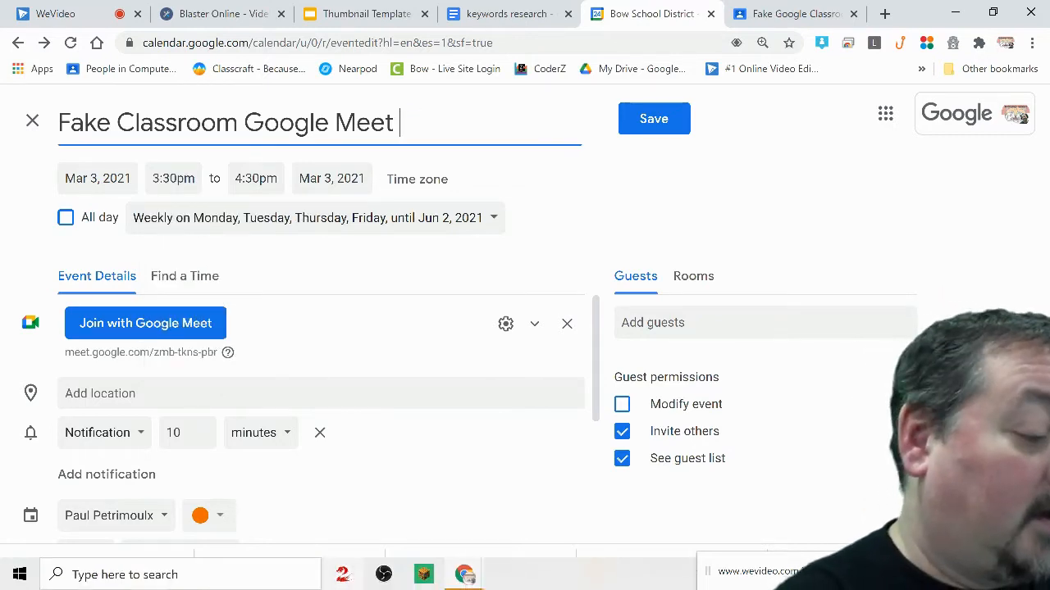
type("Period 1")
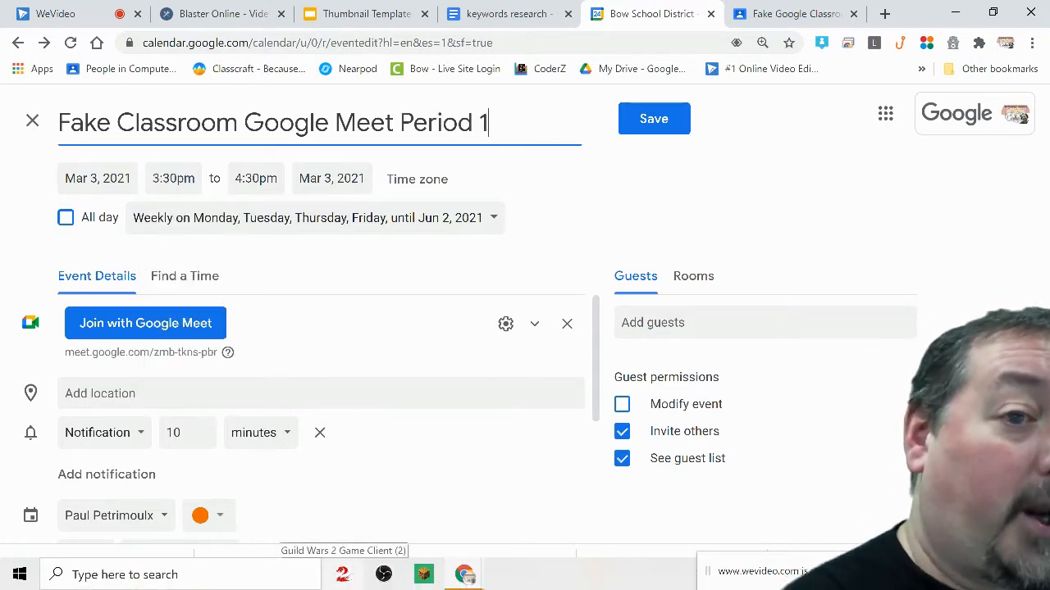
Set the event's start time to 8:30am.
left_click(173, 178)
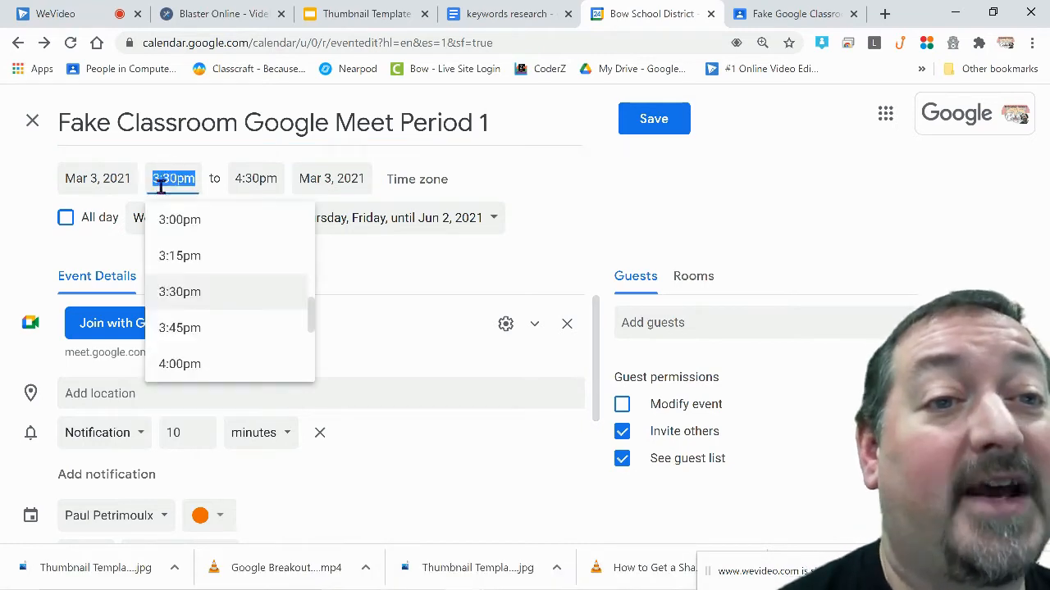
scroll("up", 3)
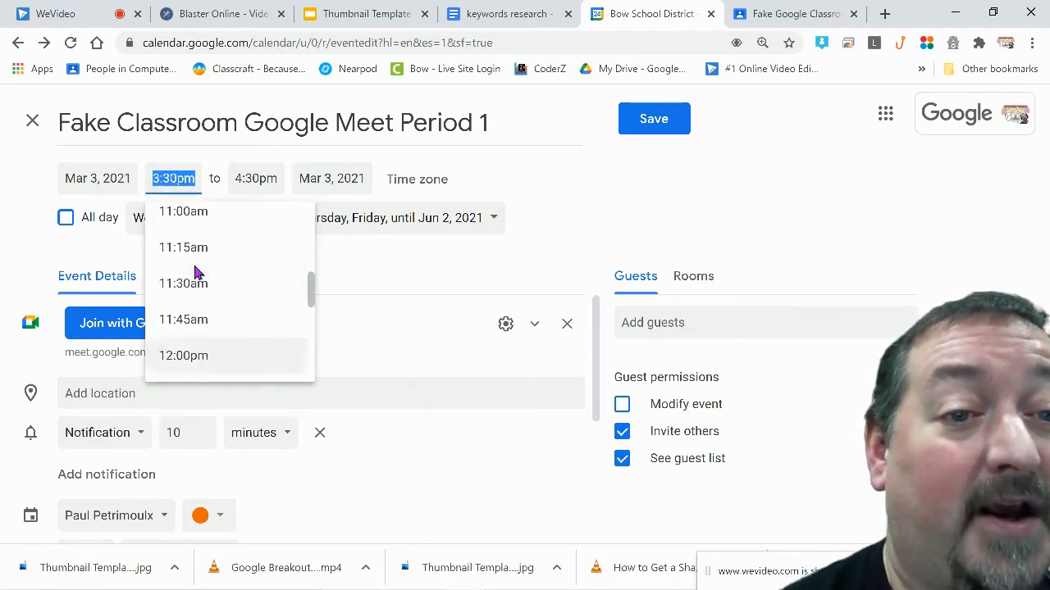
scroll("up", 3)
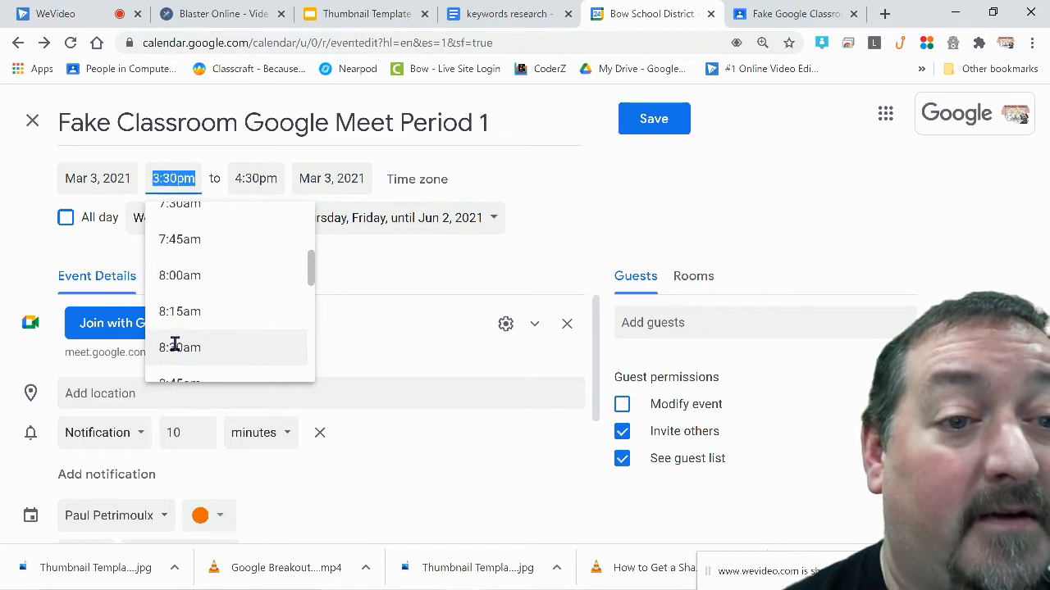
left_click(180, 346)
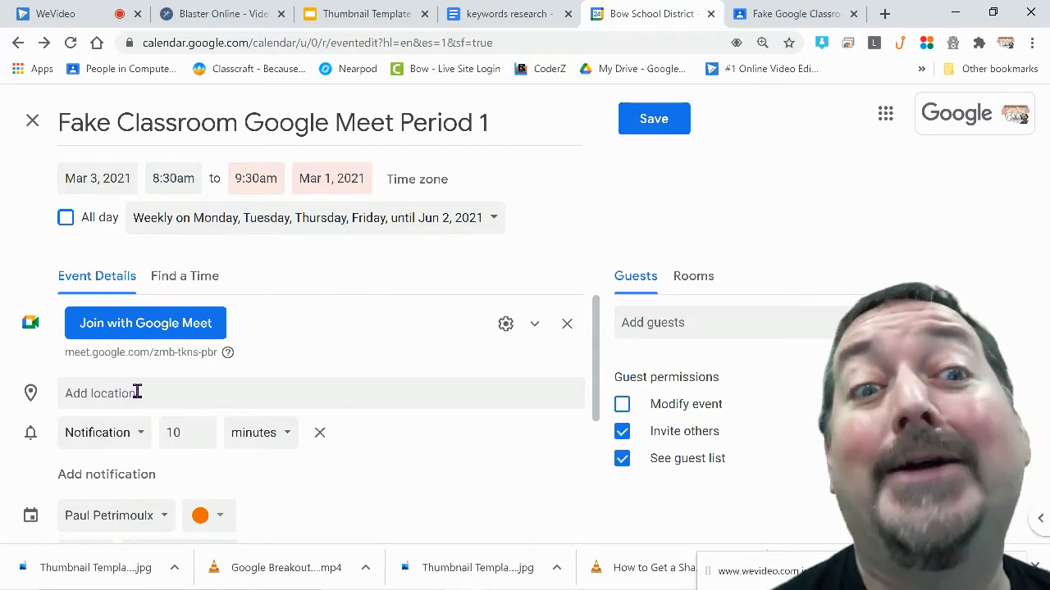
mouse_move(479, 478)
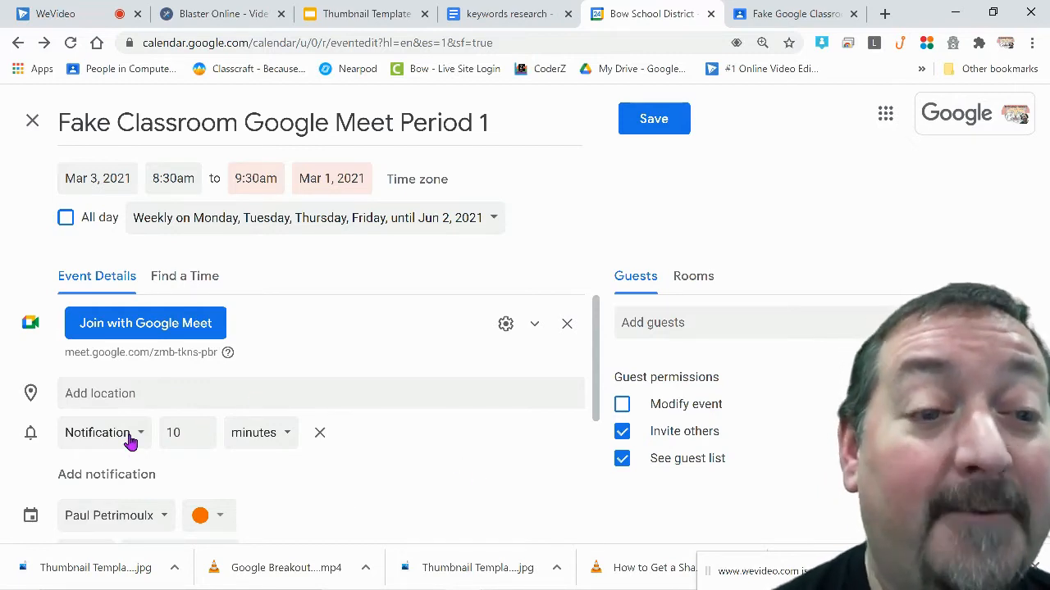
Switch the 10-minute reminder type from notification to email.
left_click(102, 432)
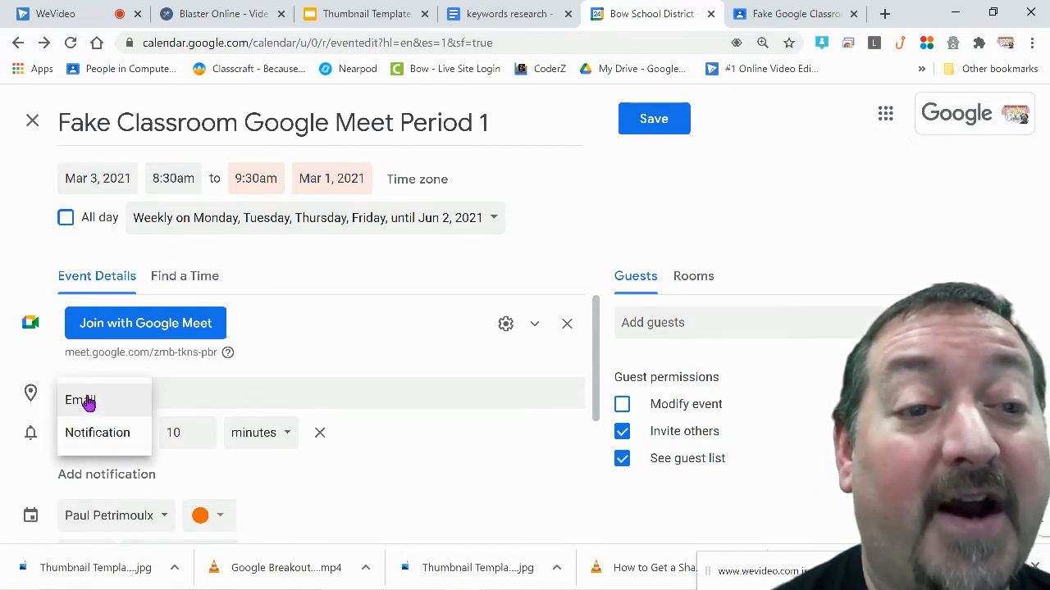
left_click(79, 400)
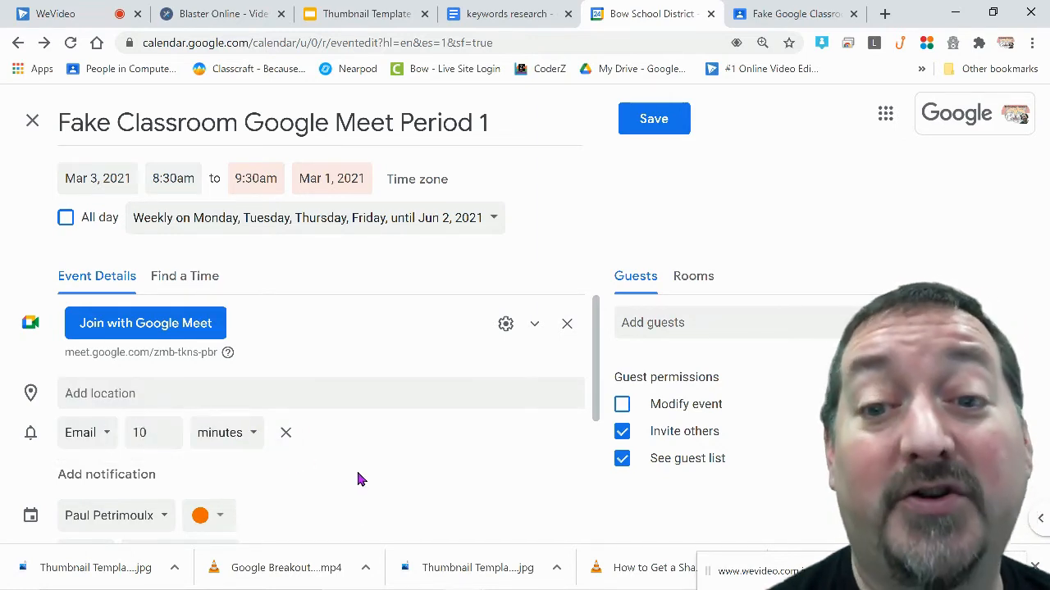
mouse_move(356, 466)
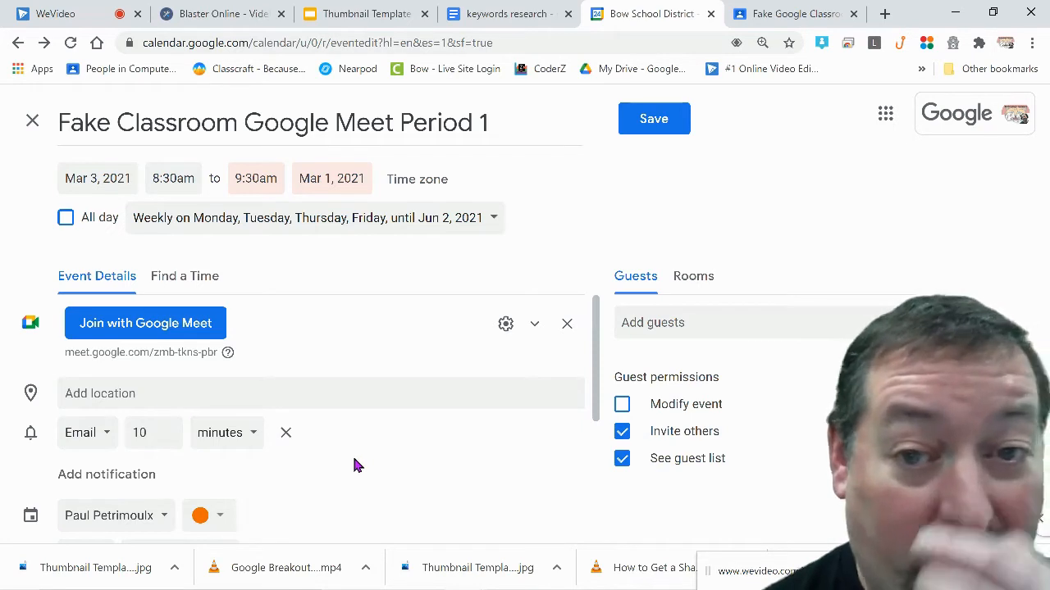
mouse_move(550, 491)
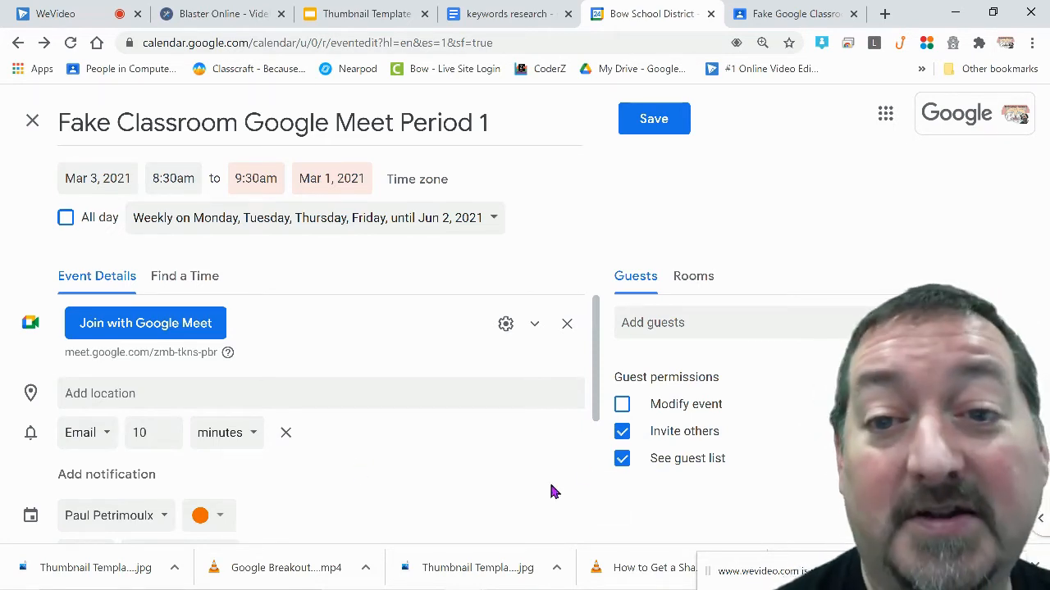
mouse_move(561, 474)
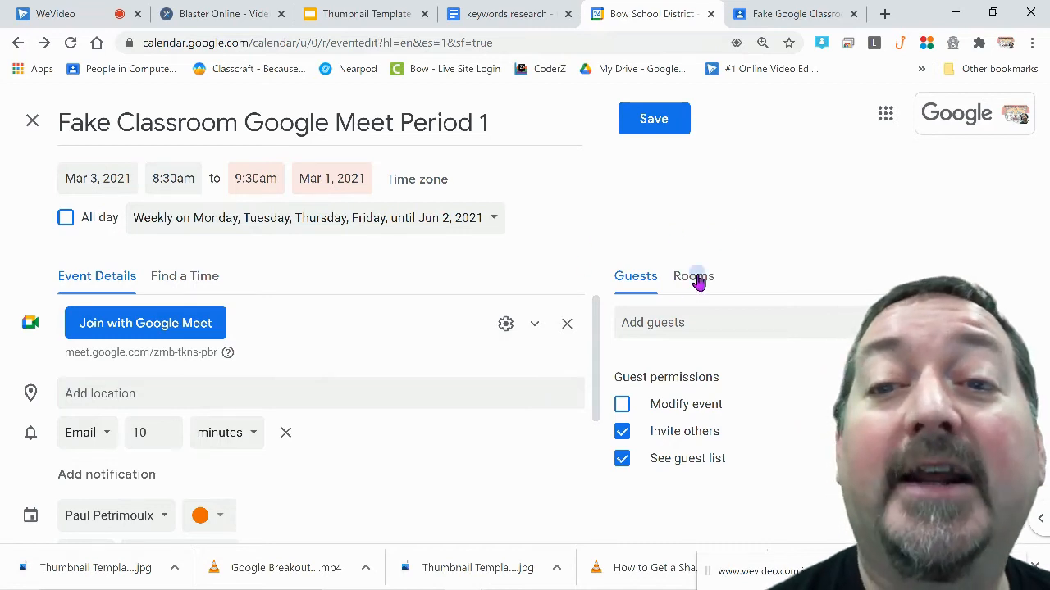
Add Fake Google Classroom as a guest and disable the Invite others permission.
left_click(693, 276)
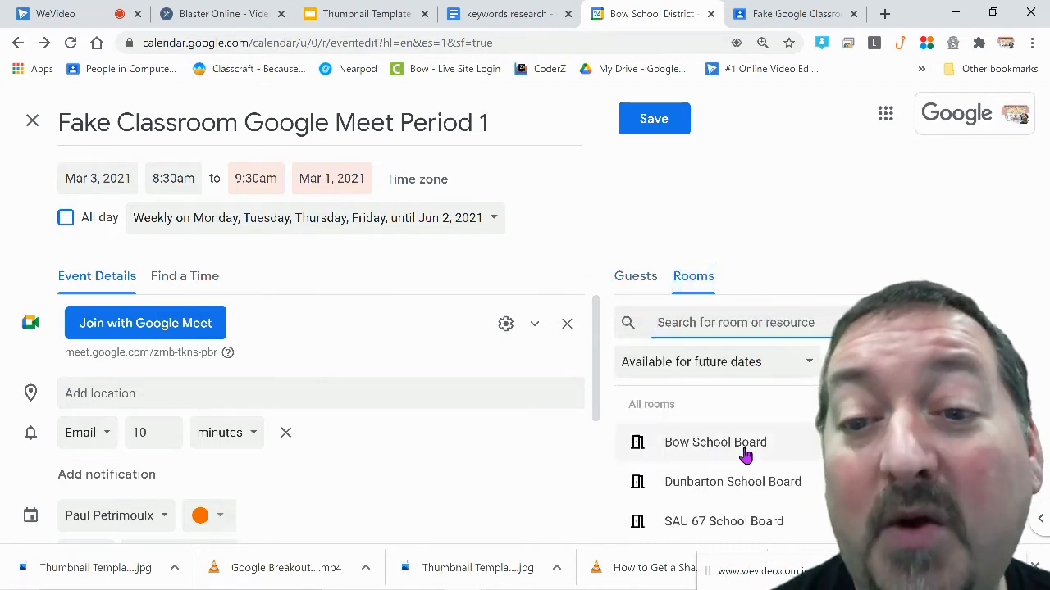
left_click(636, 275)
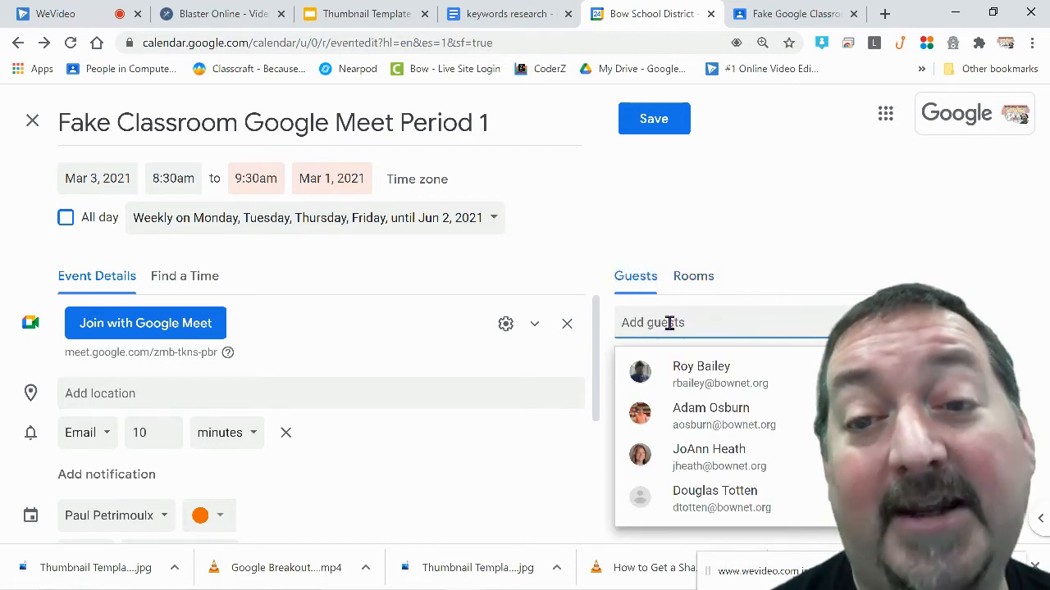
mouse_move(414, 312)
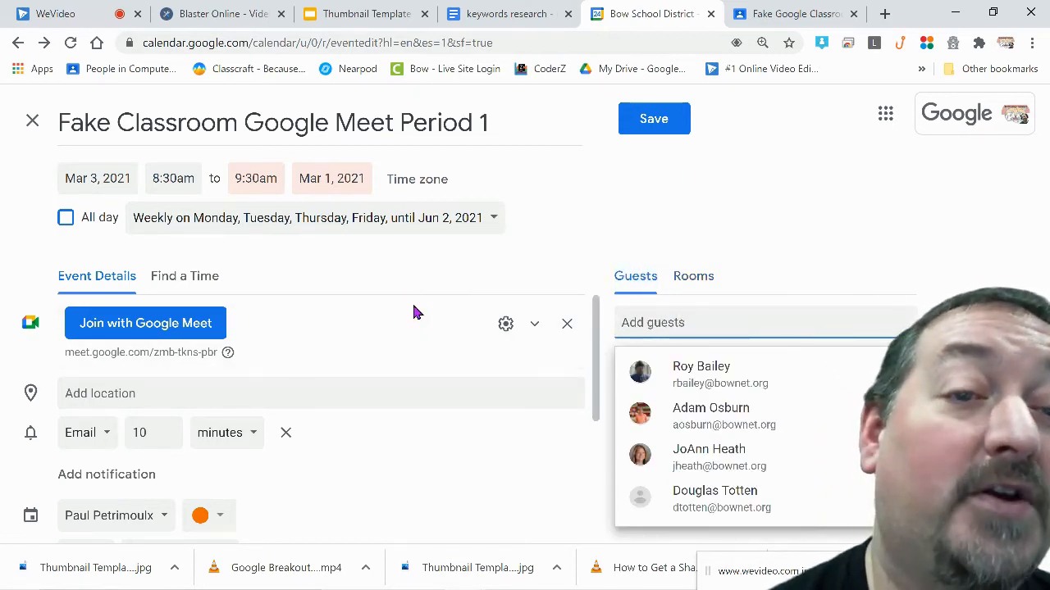
mouse_move(369, 318)
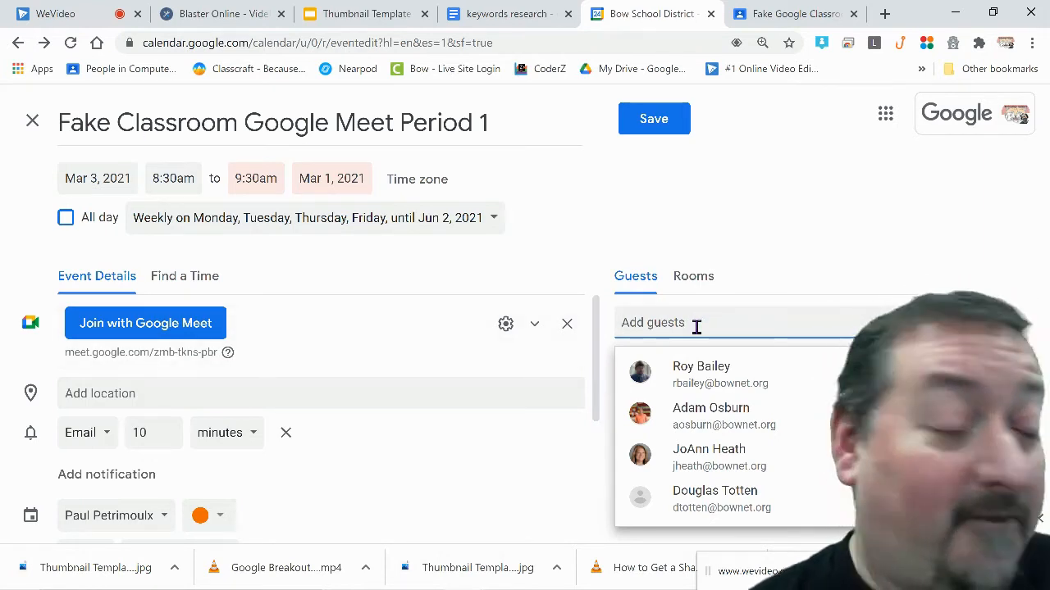
type("fake")
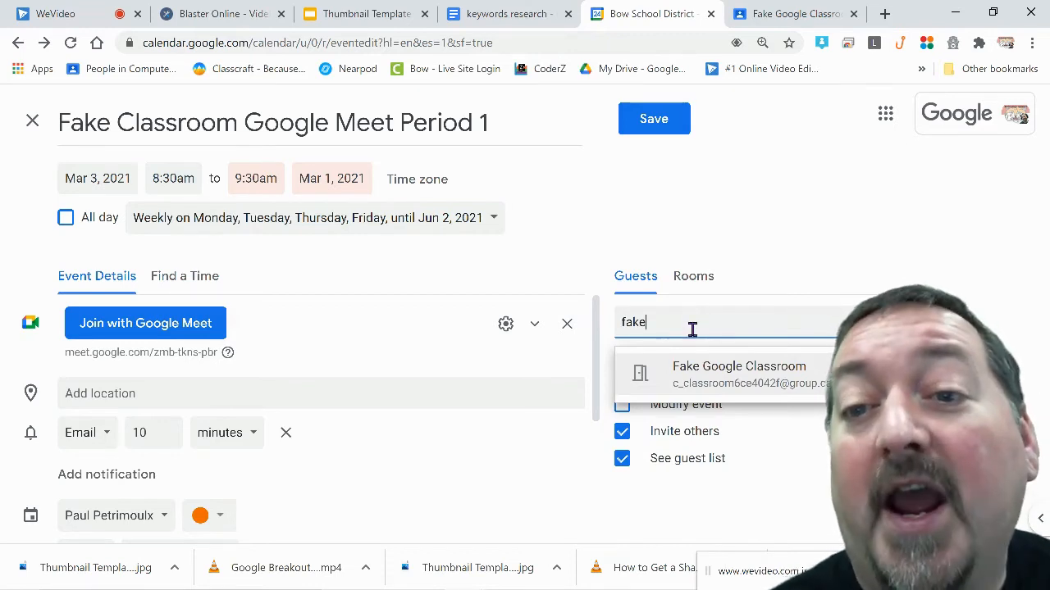
mouse_move(738, 375)
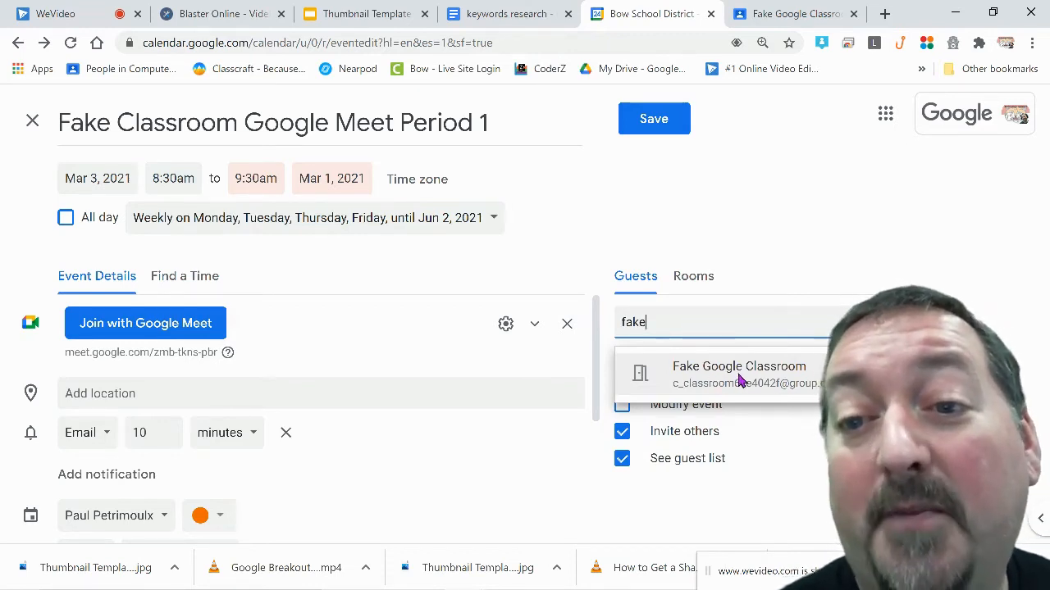
left_click(738, 374)
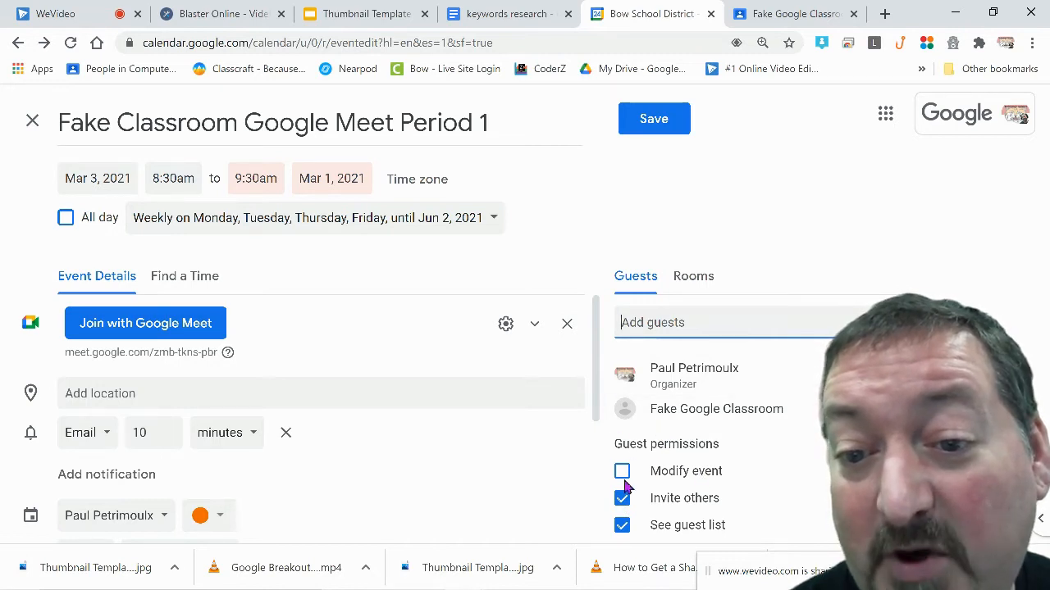
left_click(622, 498)
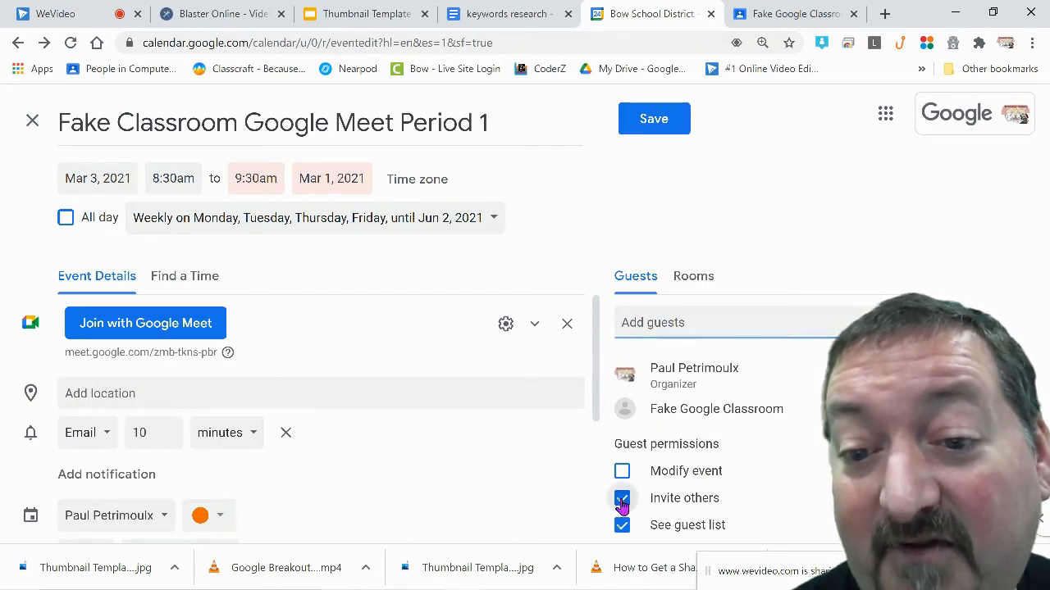
left_click(621, 498)
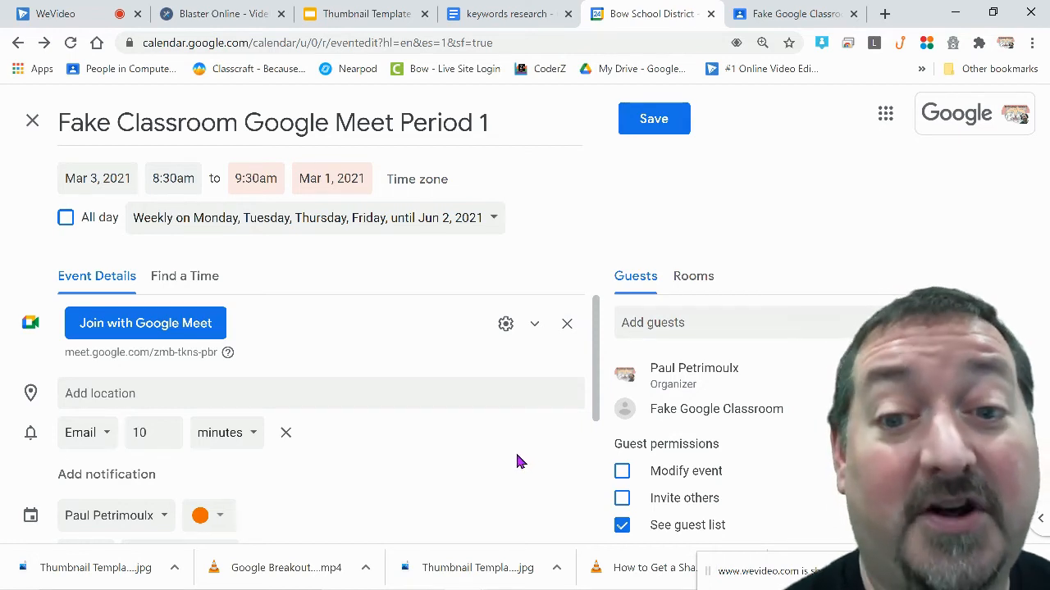
mouse_move(648, 513)
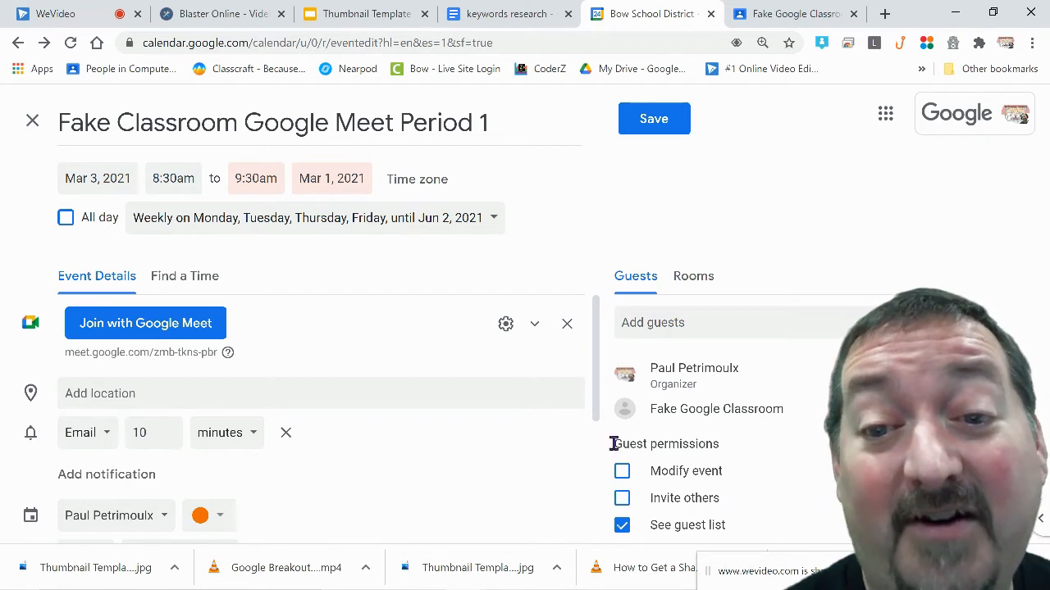
mouse_move(480, 447)
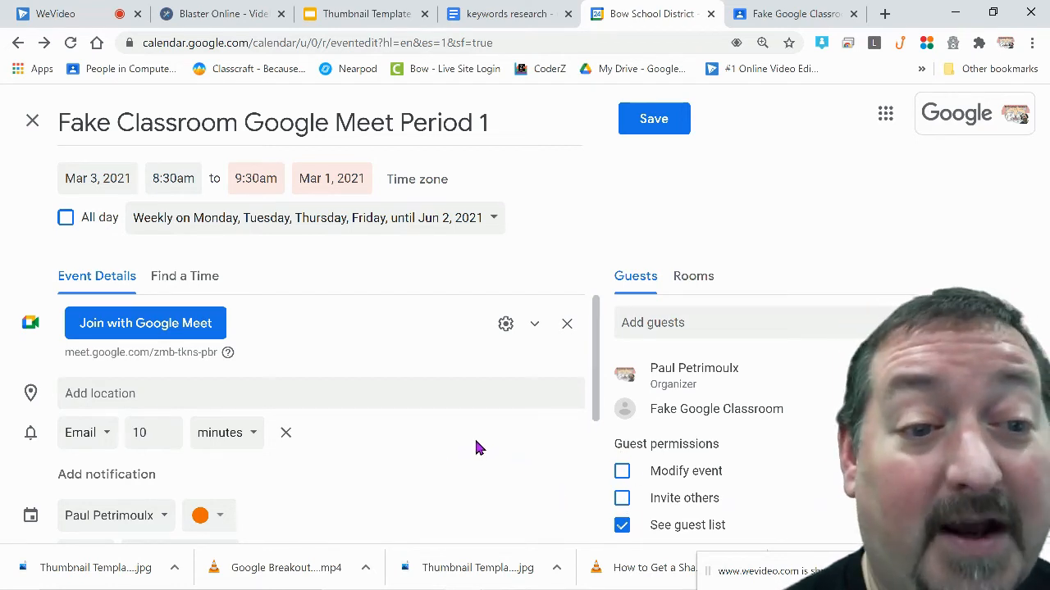
Enter 'Come join the fun!' in the event's description box.
scroll("down", 3)
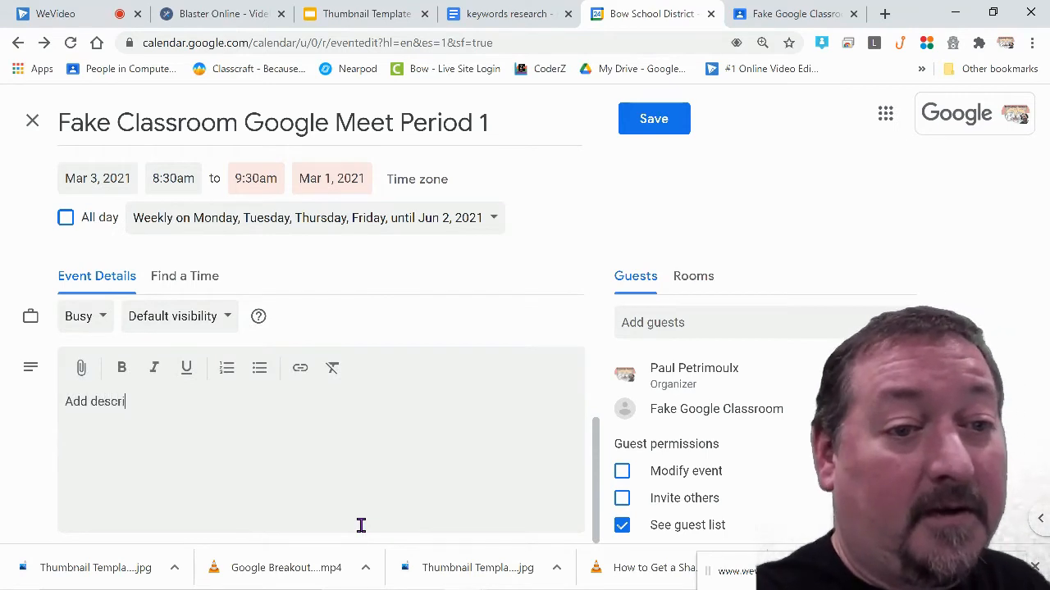
type("ption her")
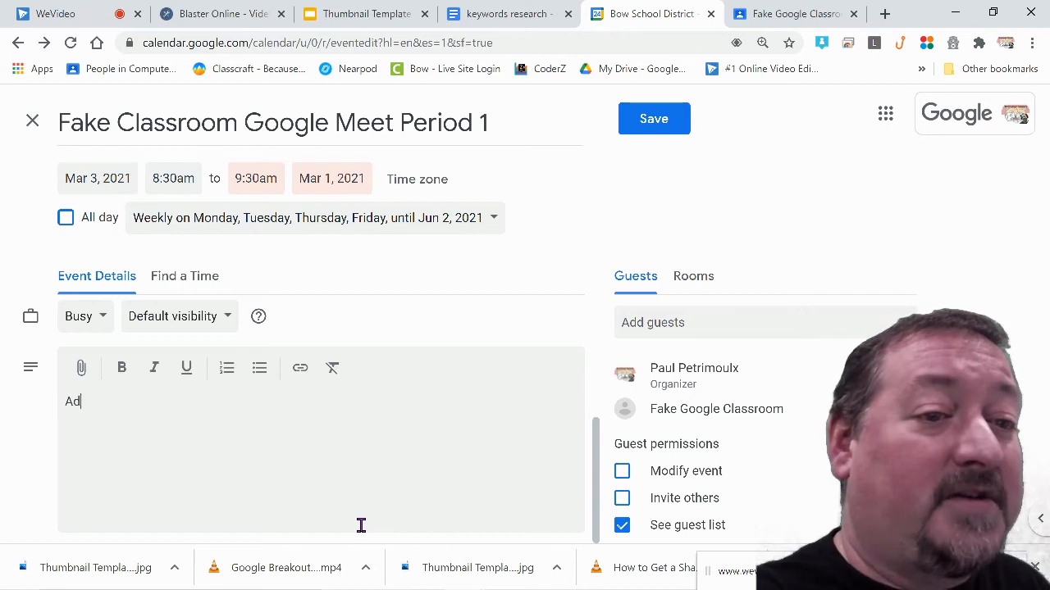
type("Come join")
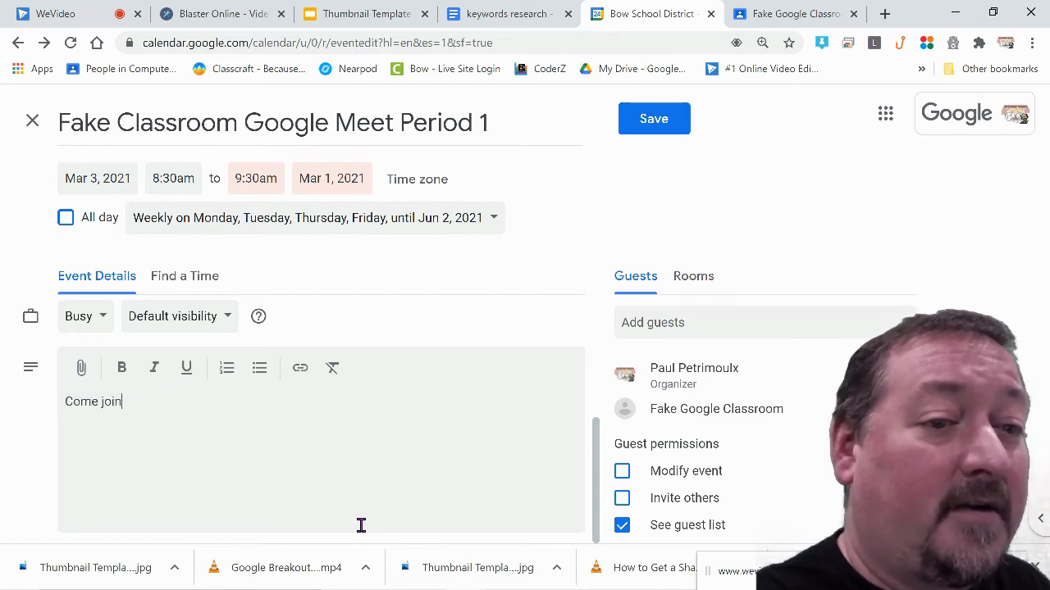
type("the fun!")
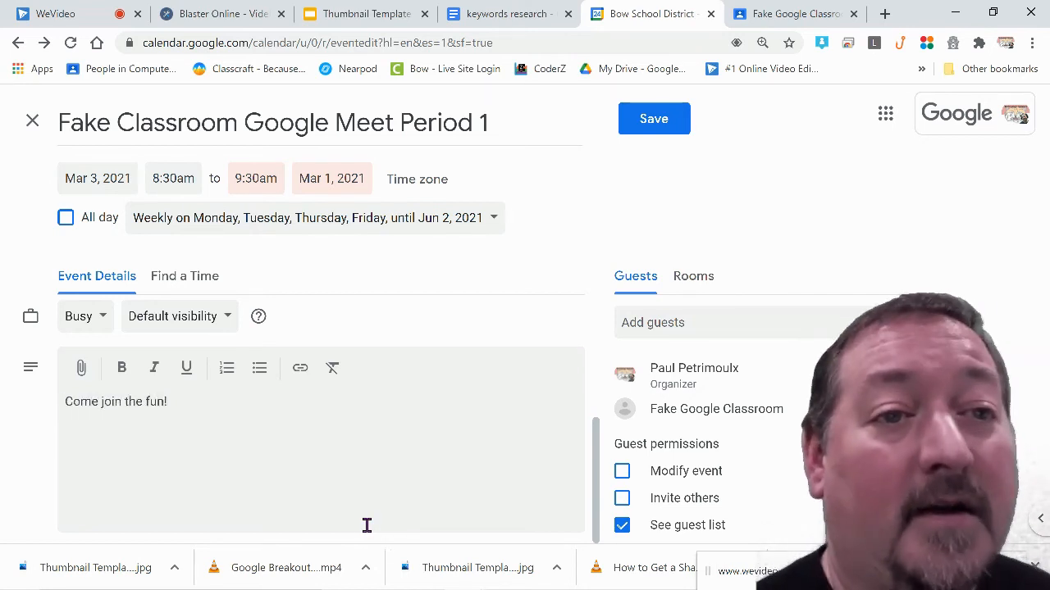
scroll("up", 3)
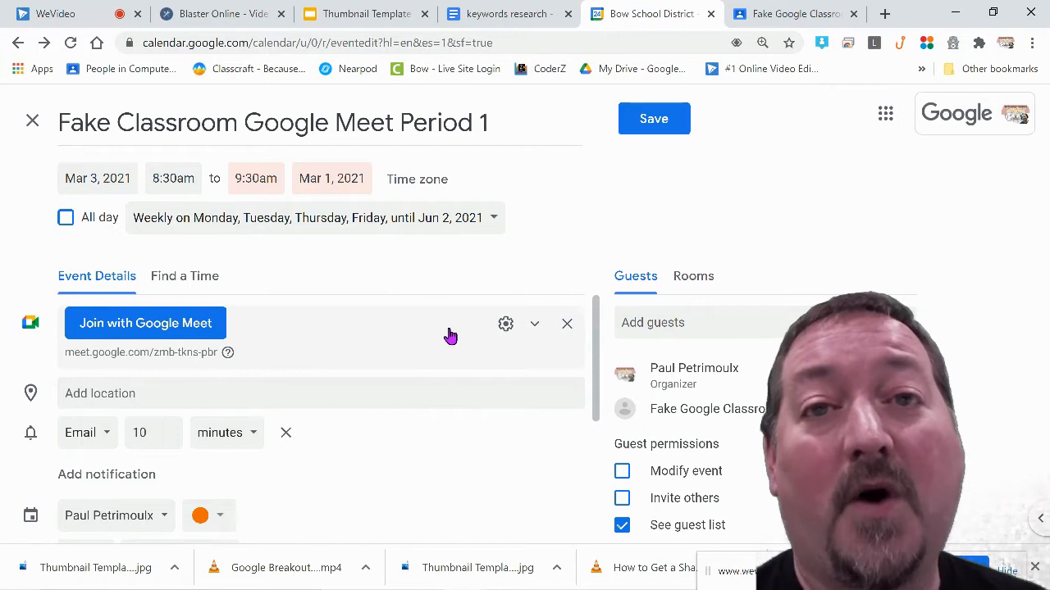
mouse_move(255, 326)
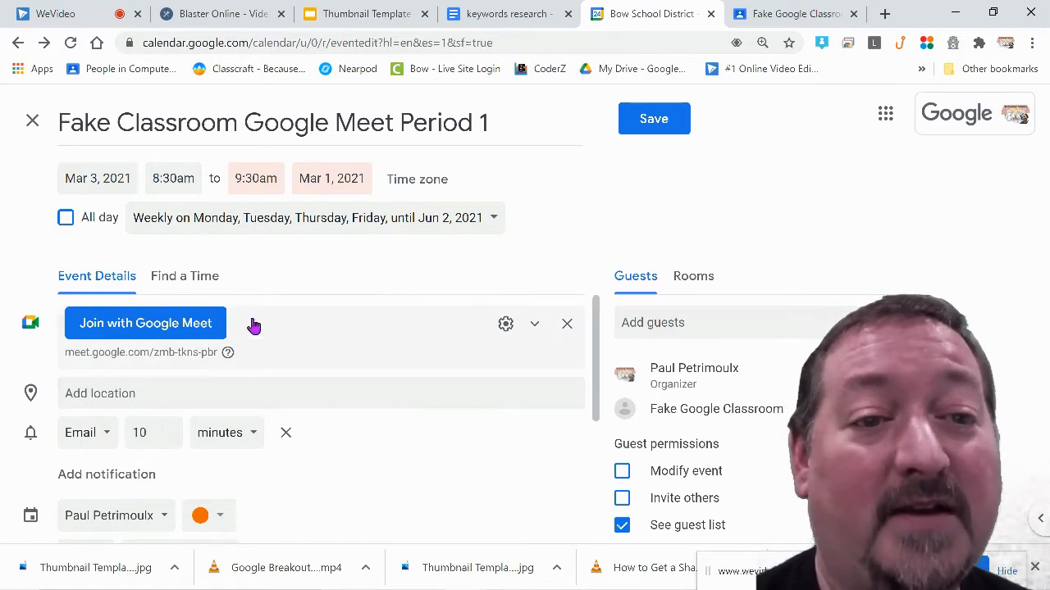
mouse_move(506, 323)
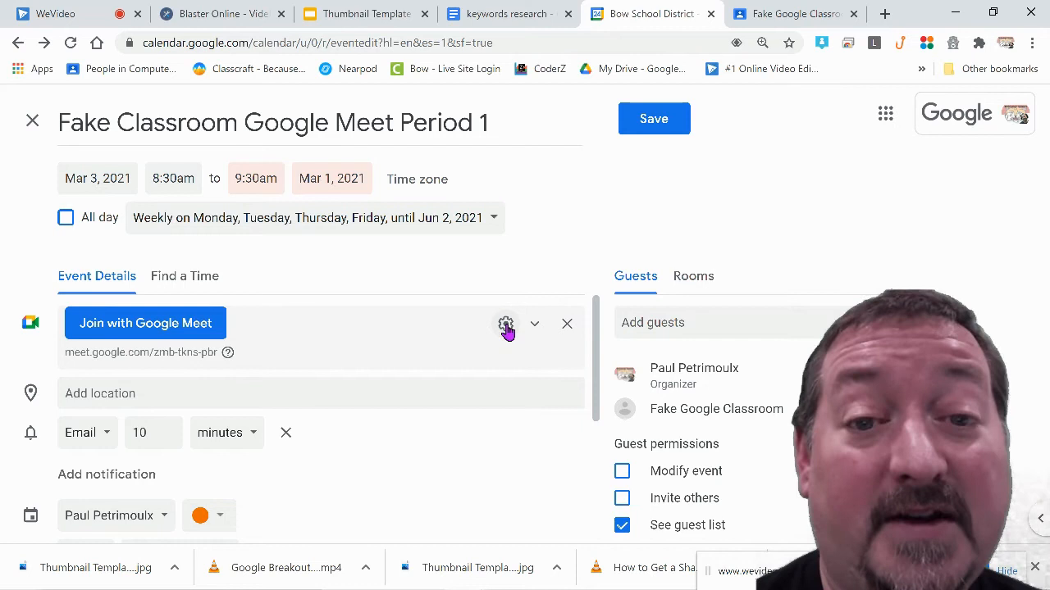
left_click(506, 324)
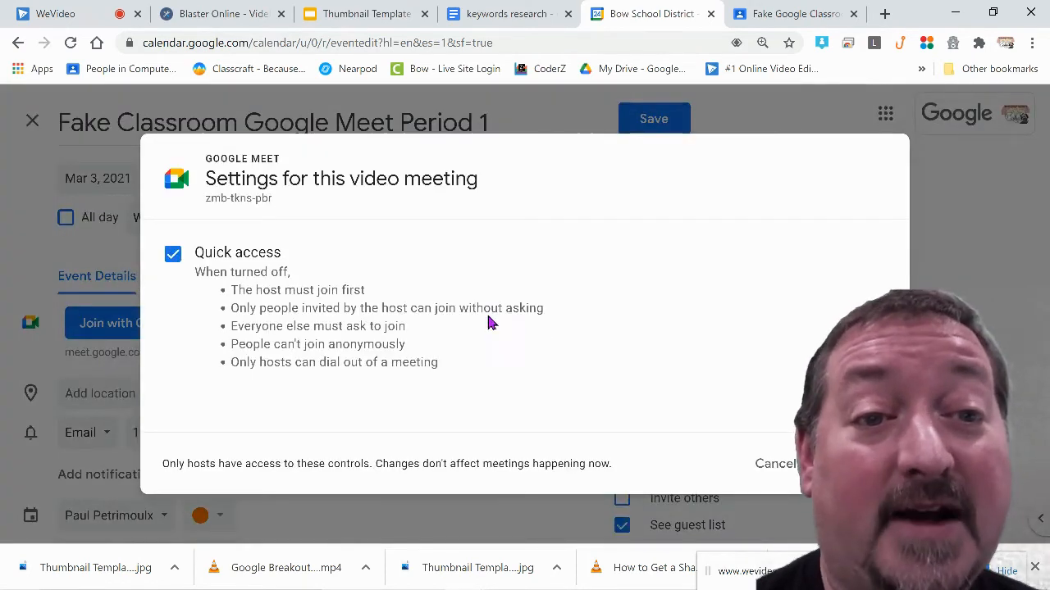
mouse_move(287, 318)
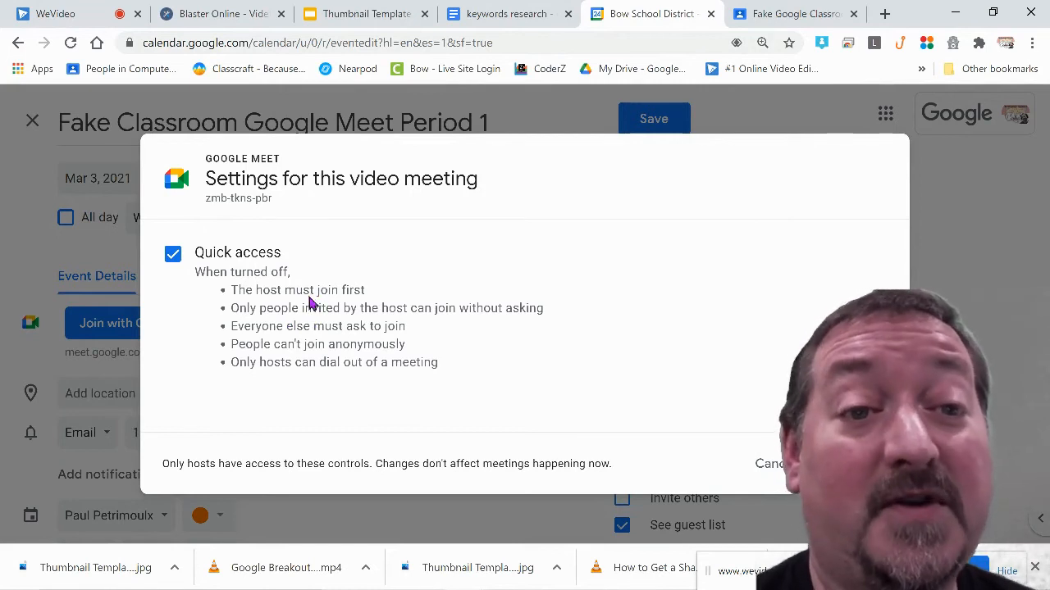
mouse_move(326, 308)
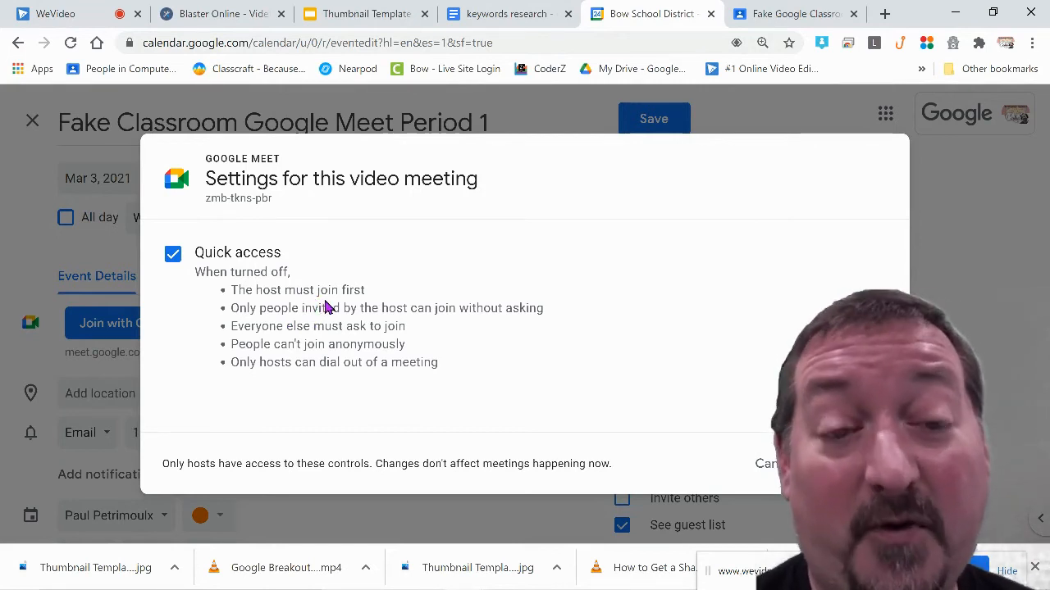
mouse_move(164, 224)
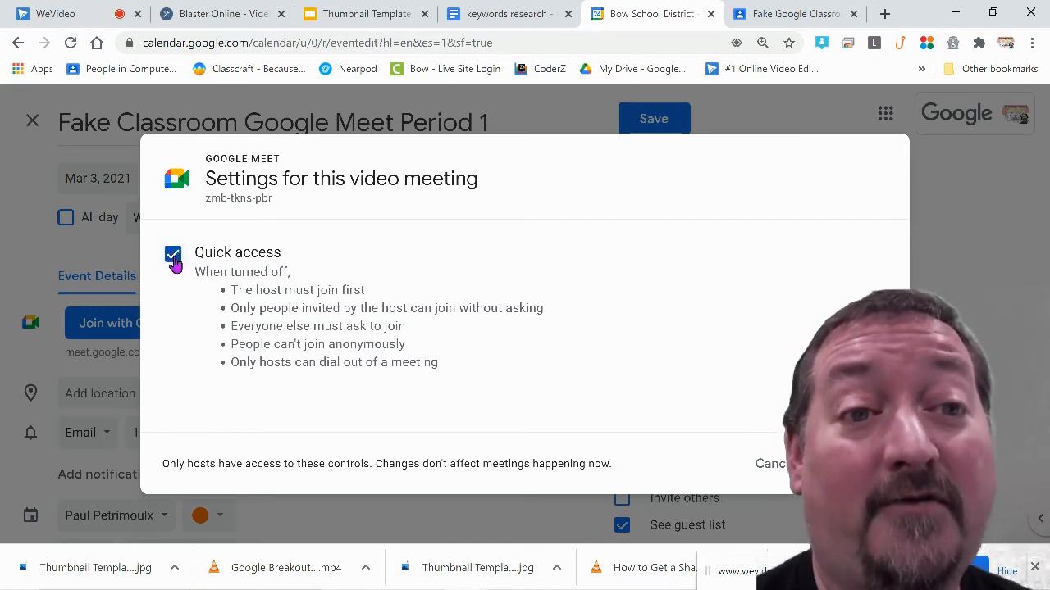
Uncheck Quick access in the event's Google Meet settings.
left_click(172, 254)
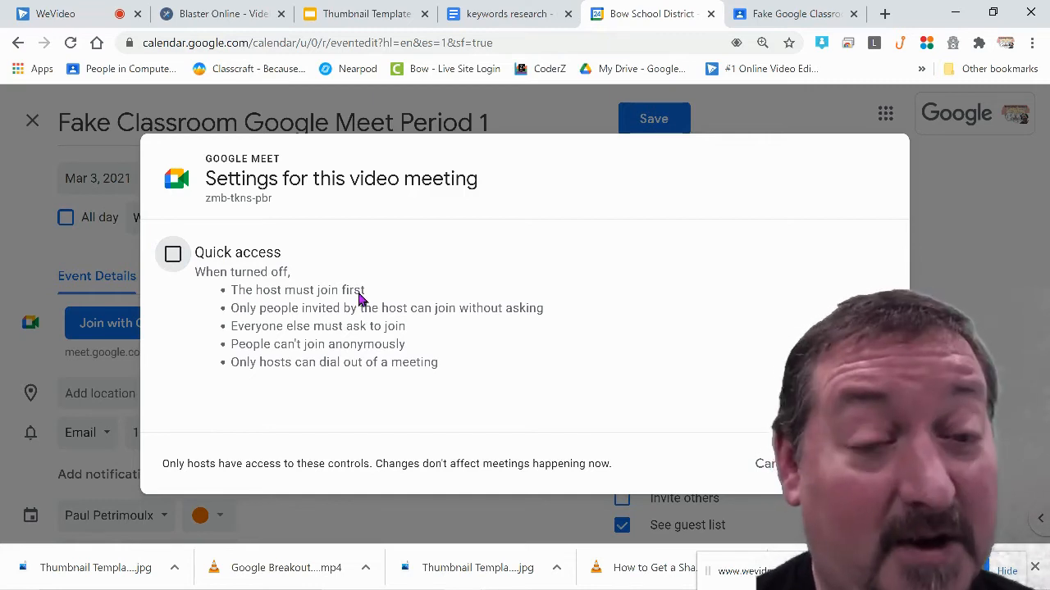
mouse_move(396, 318)
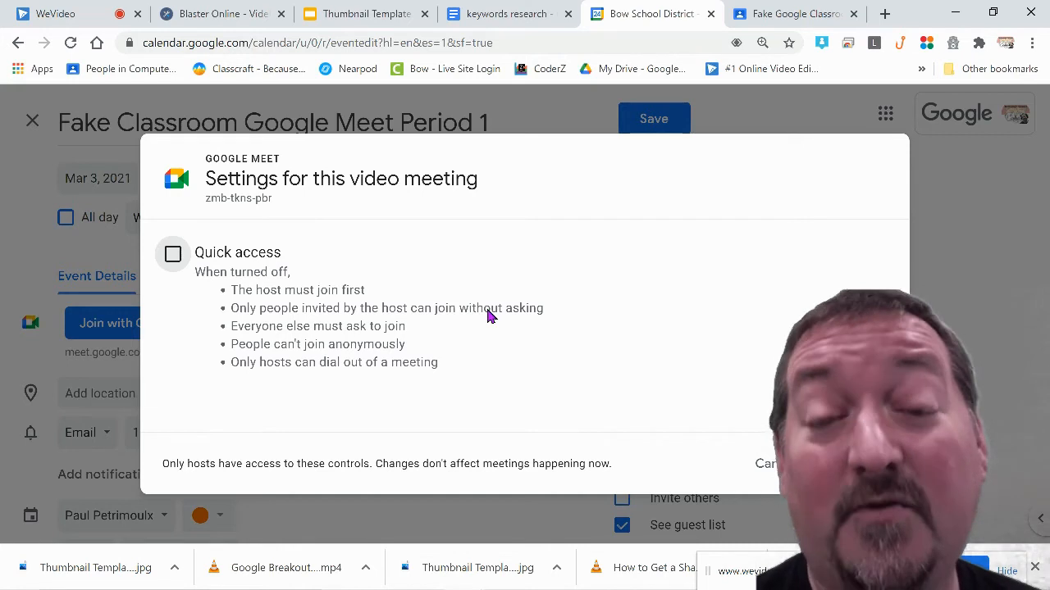
mouse_move(292, 343)
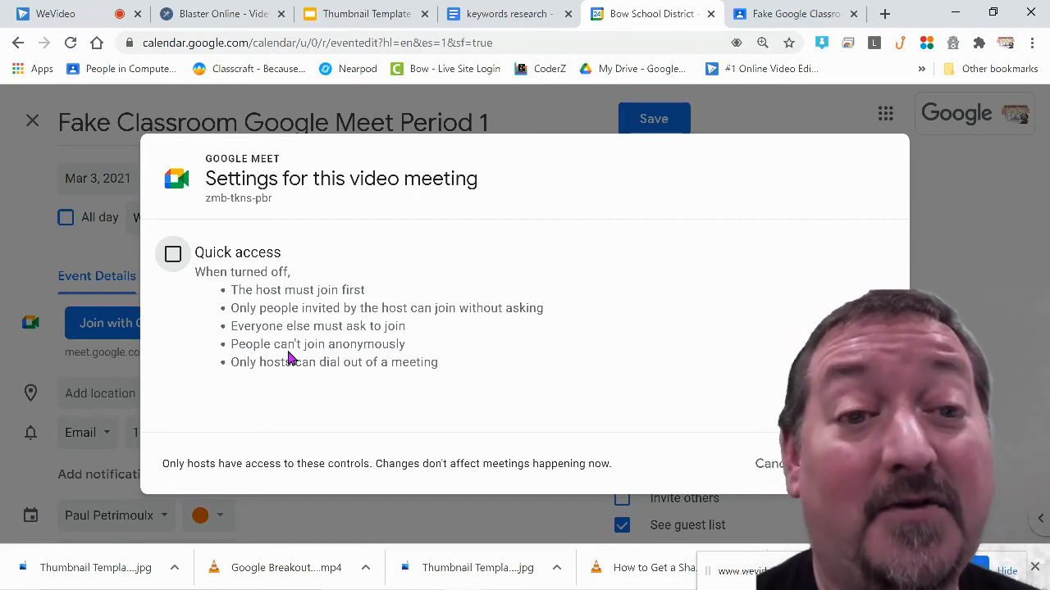
mouse_move(379, 353)
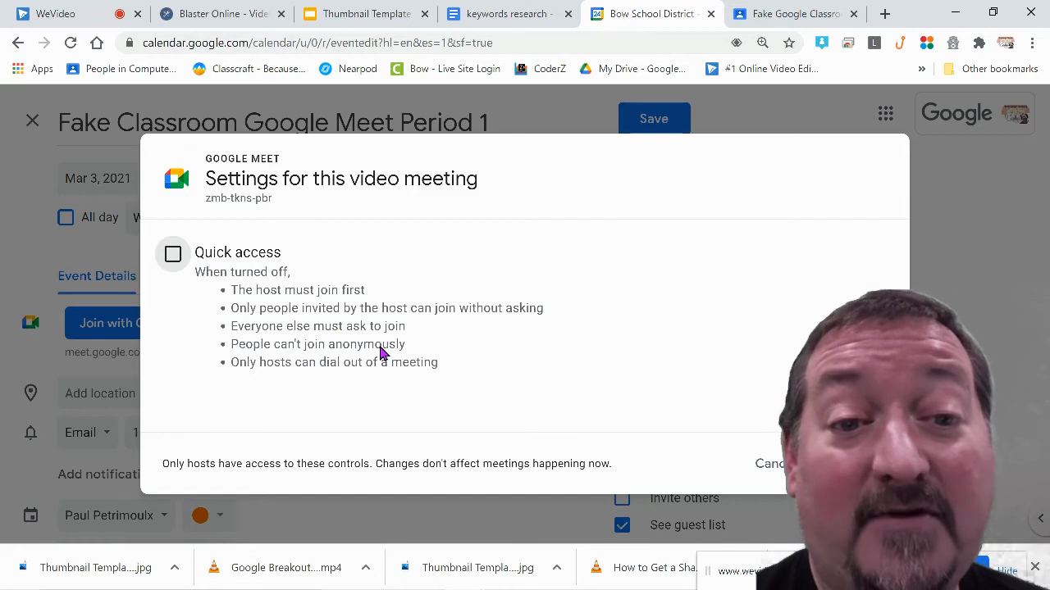
mouse_move(381, 340)
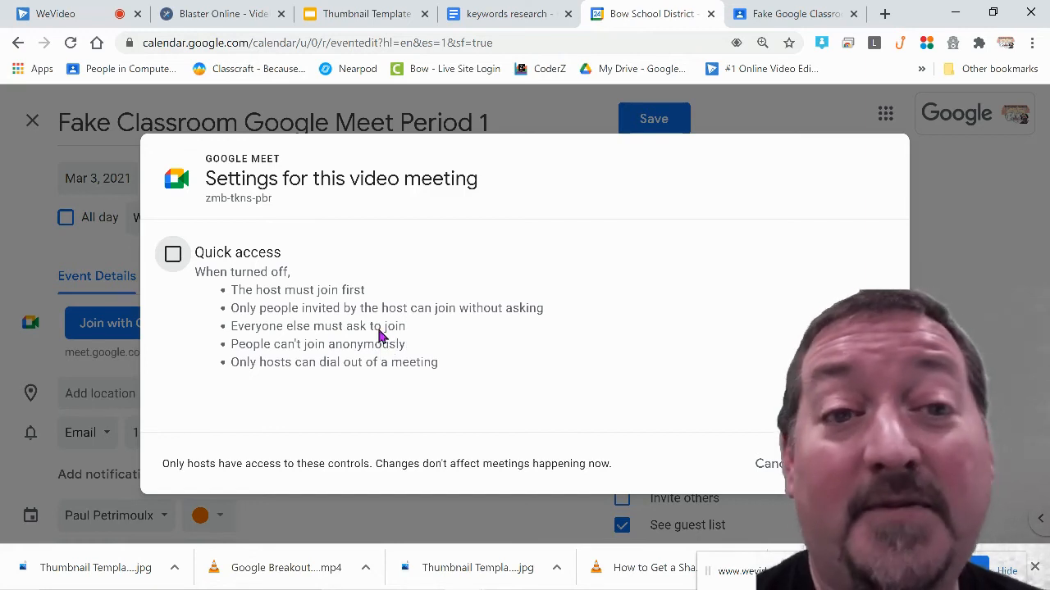
mouse_move(312, 366)
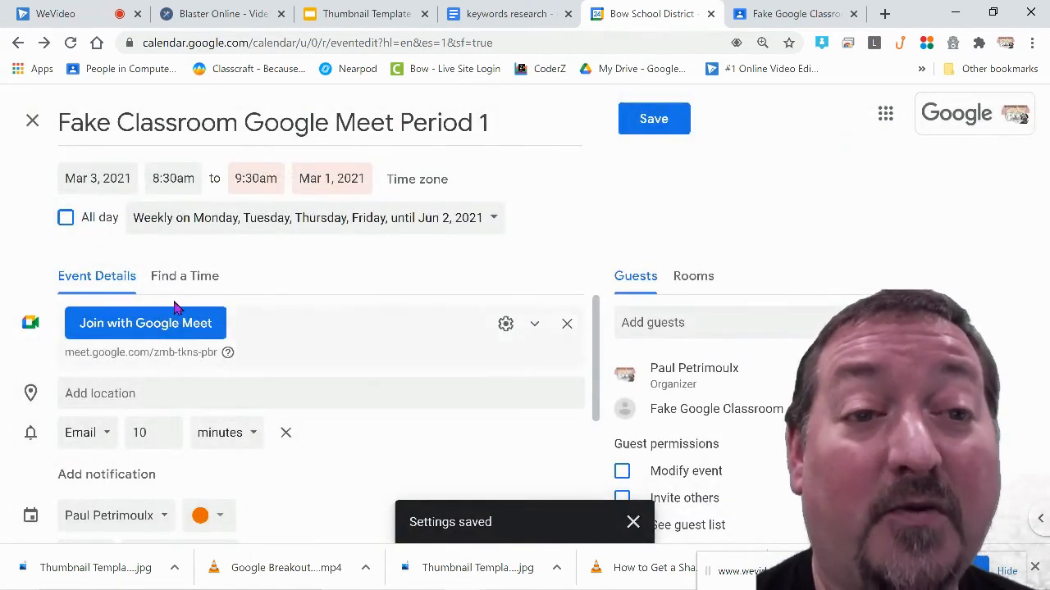
mouse_move(279, 284)
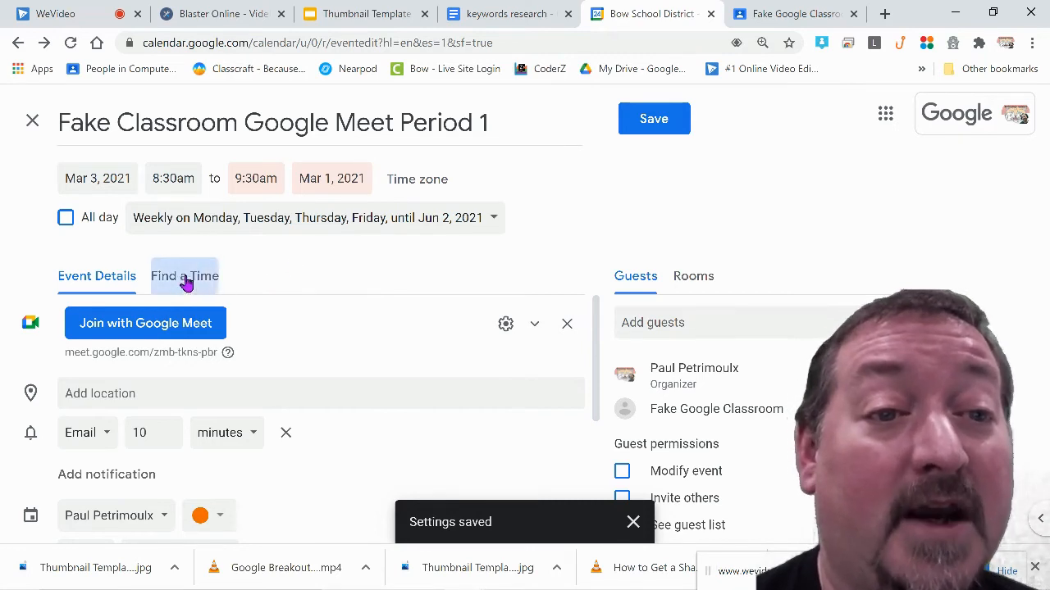
Glance at guest availability, then save the recurring Period 1 event.
left_click(184, 275)
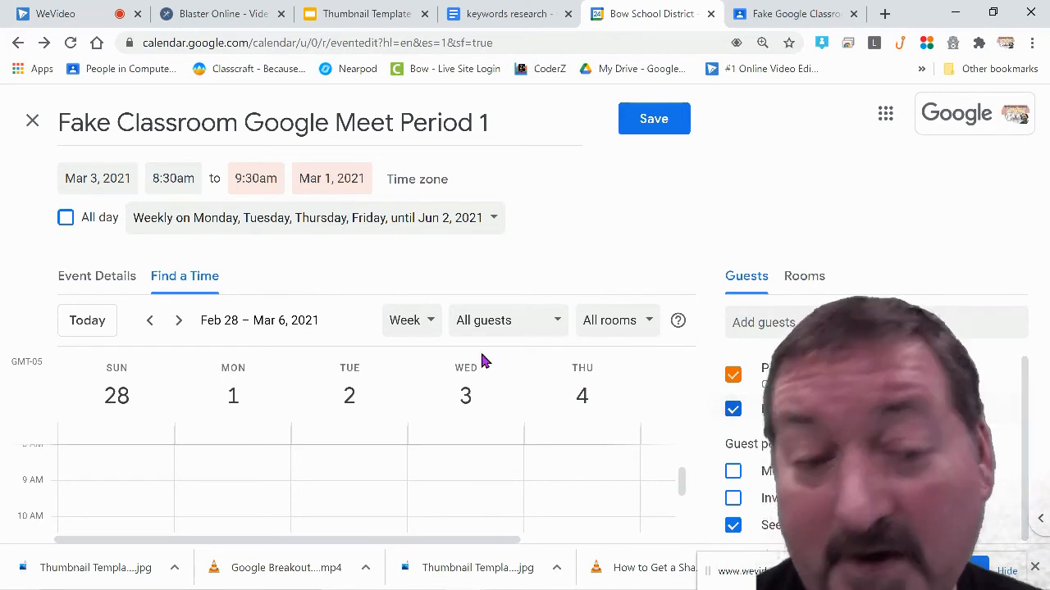
left_click(96, 276)
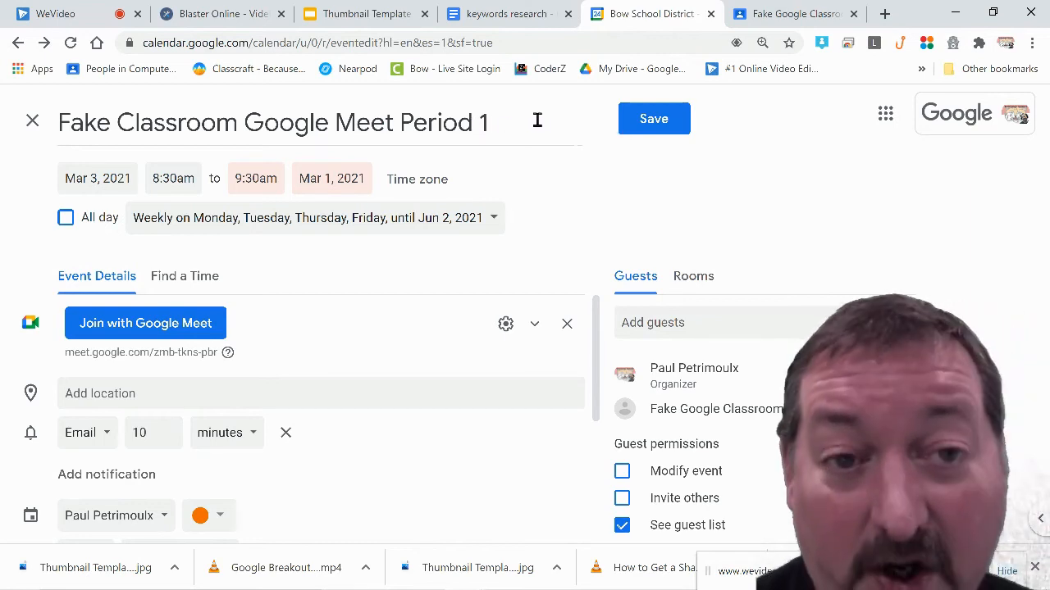
left_click(654, 118)
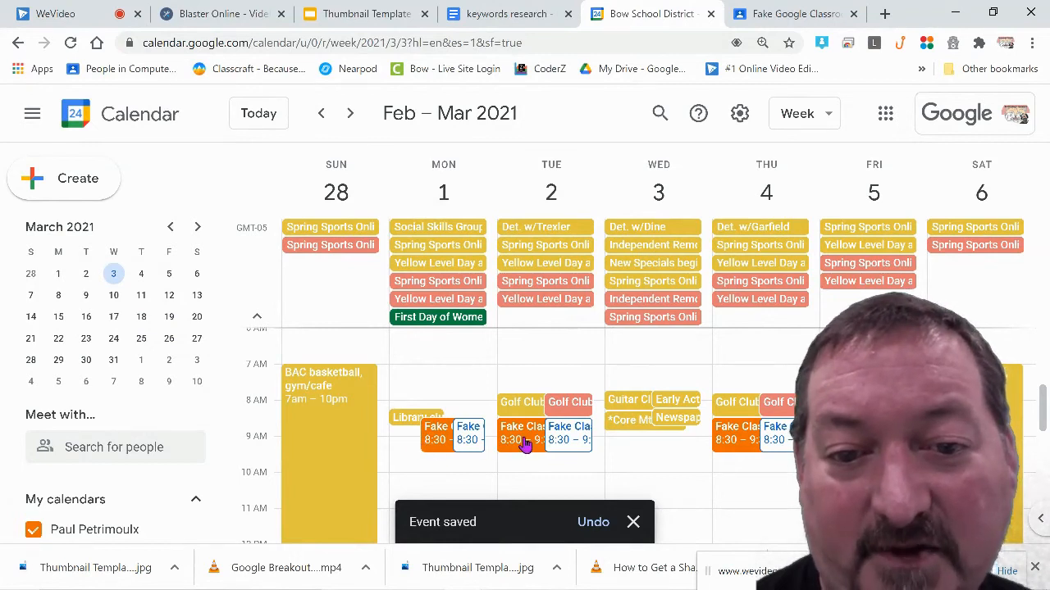
mouse_move(529, 142)
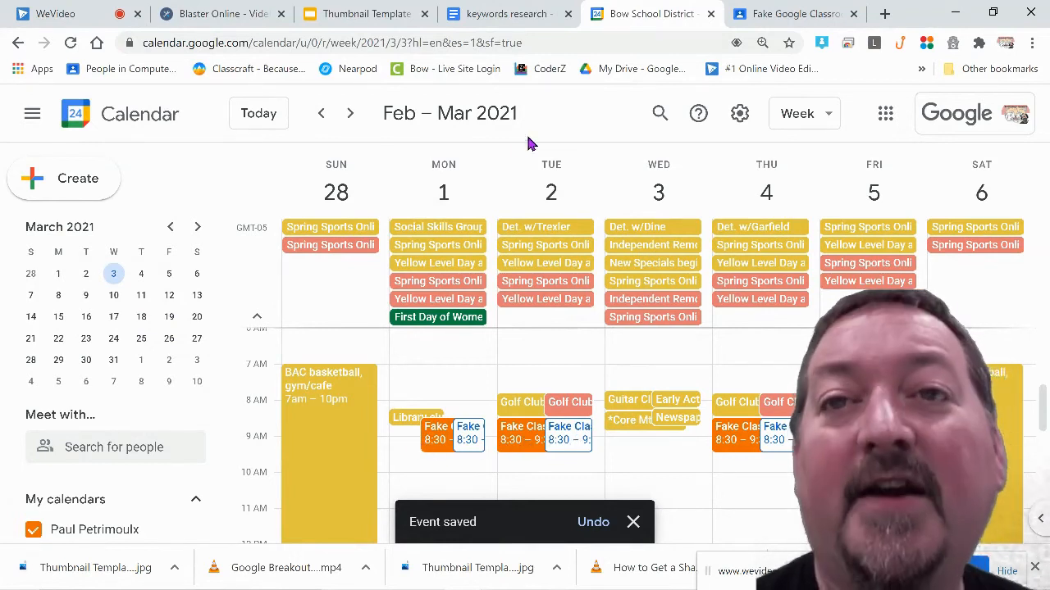
mouse_move(663, 445)
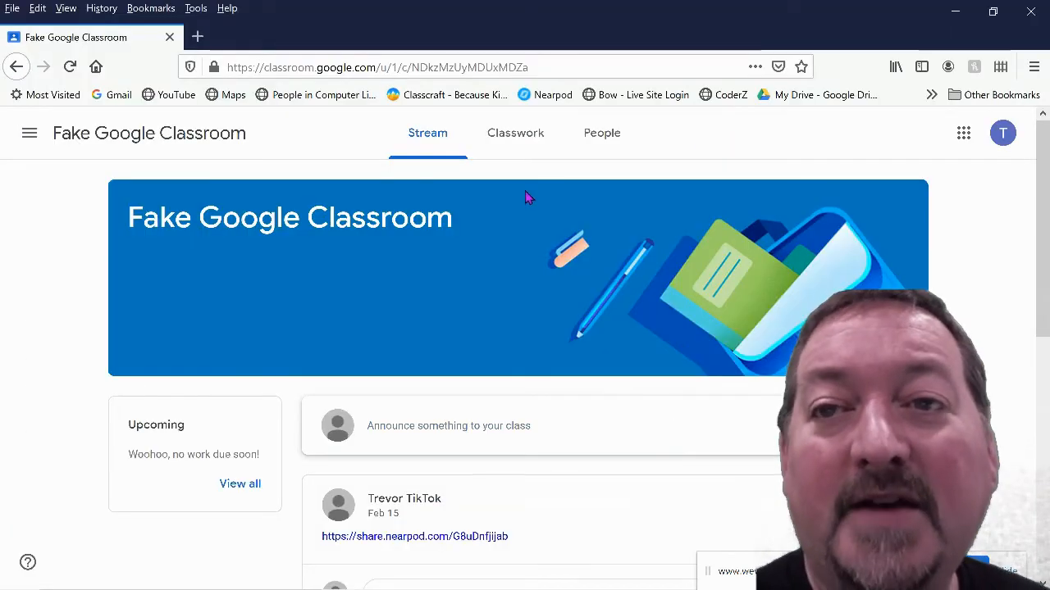
mouse_move(201, 133)
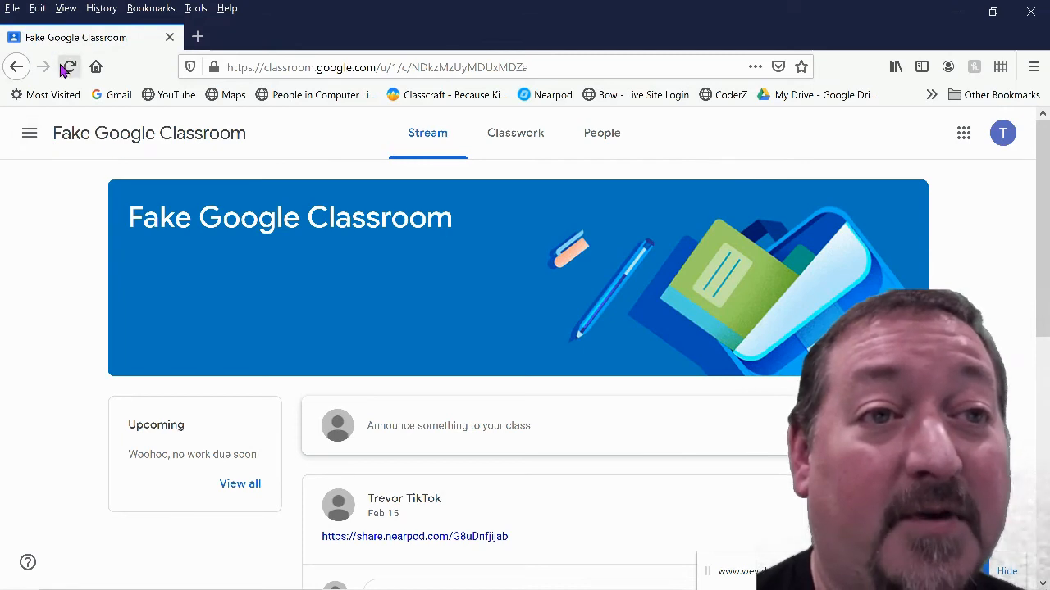
Refresh the Fake Google Classroom page and open its calendar from Classwork.
left_click(69, 67)
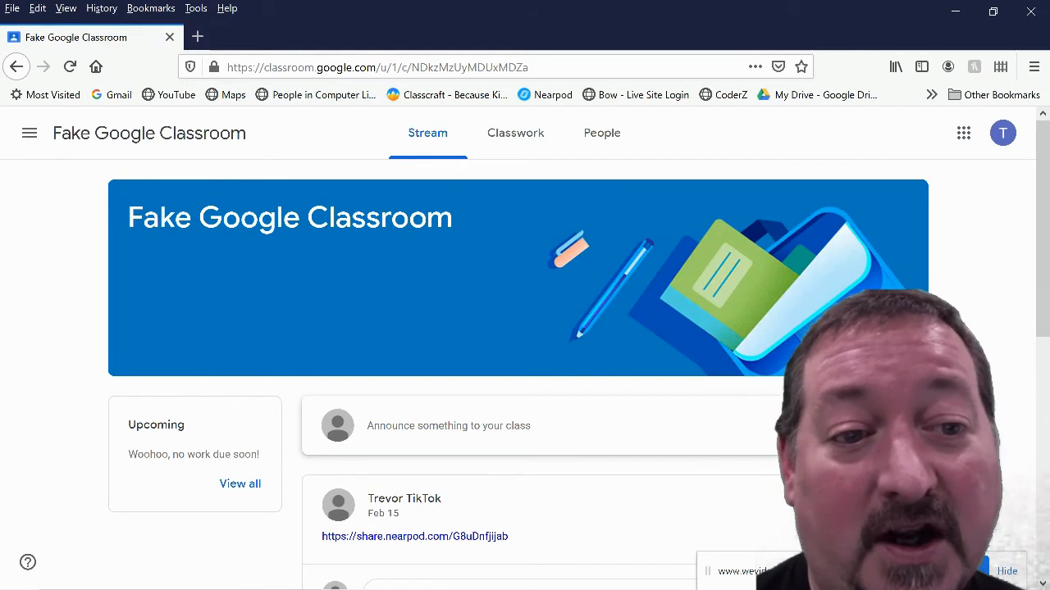
mouse_move(516, 434)
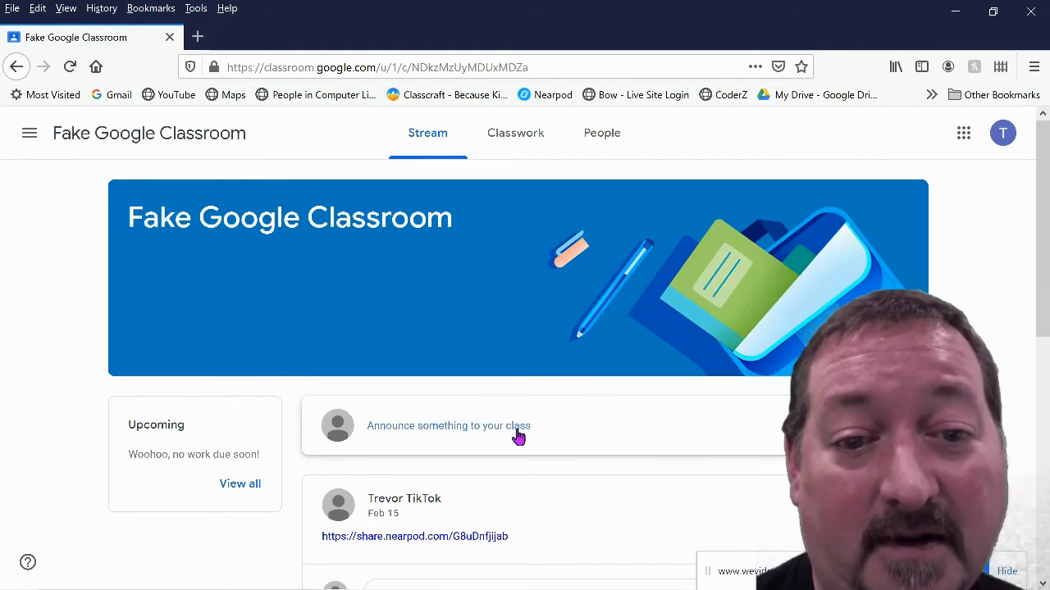
left_click(522, 133)
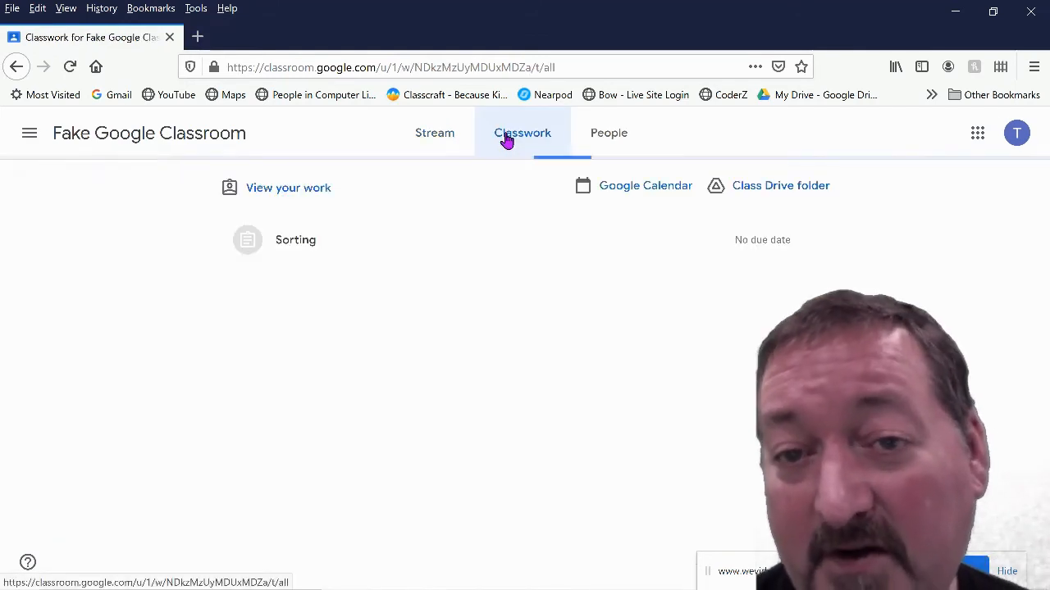
mouse_move(626, 170)
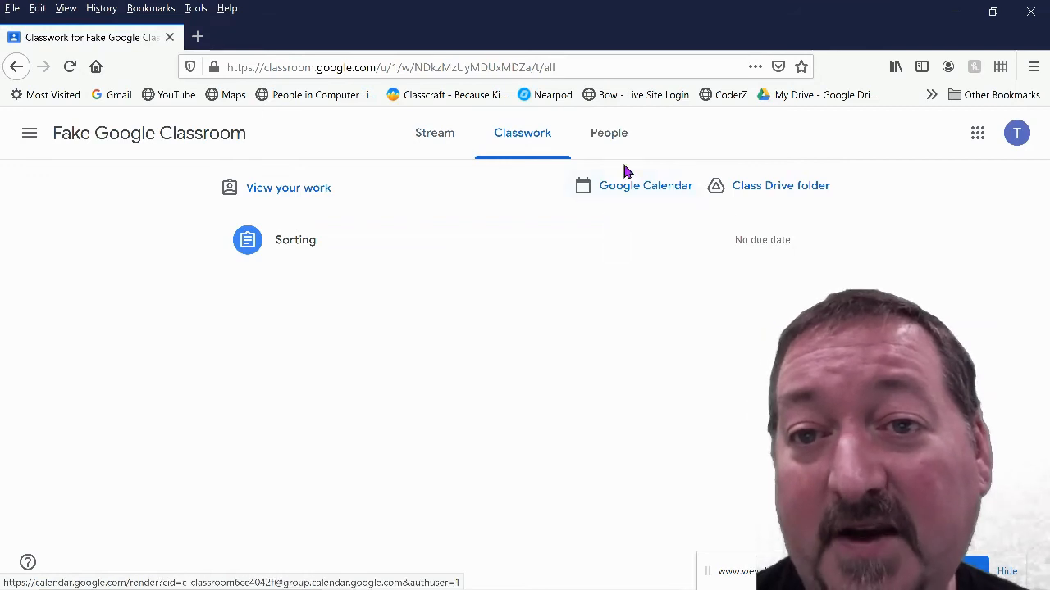
mouse_move(645, 190)
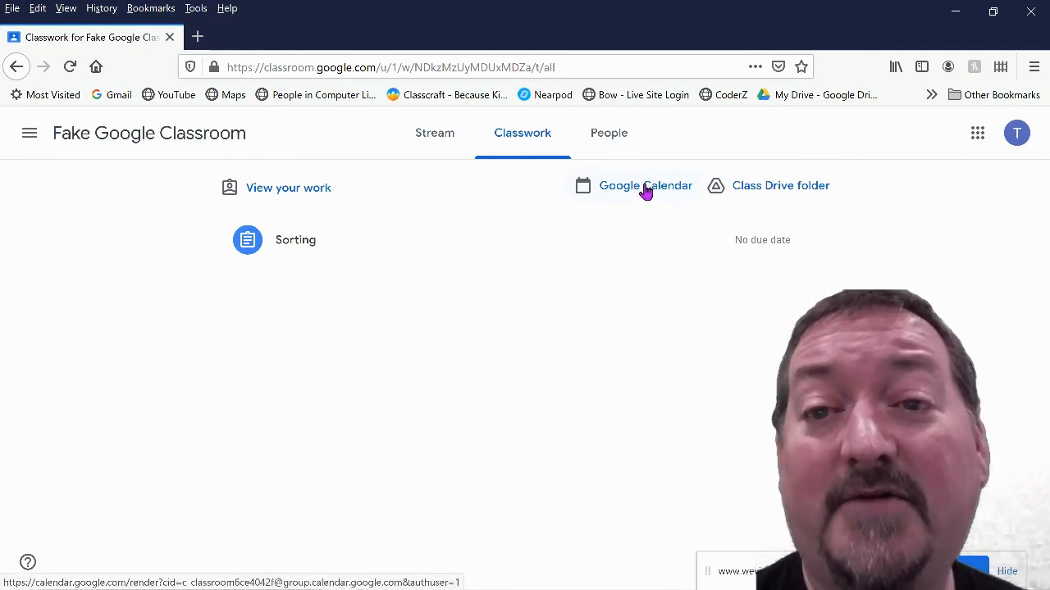
left_click(645, 185)
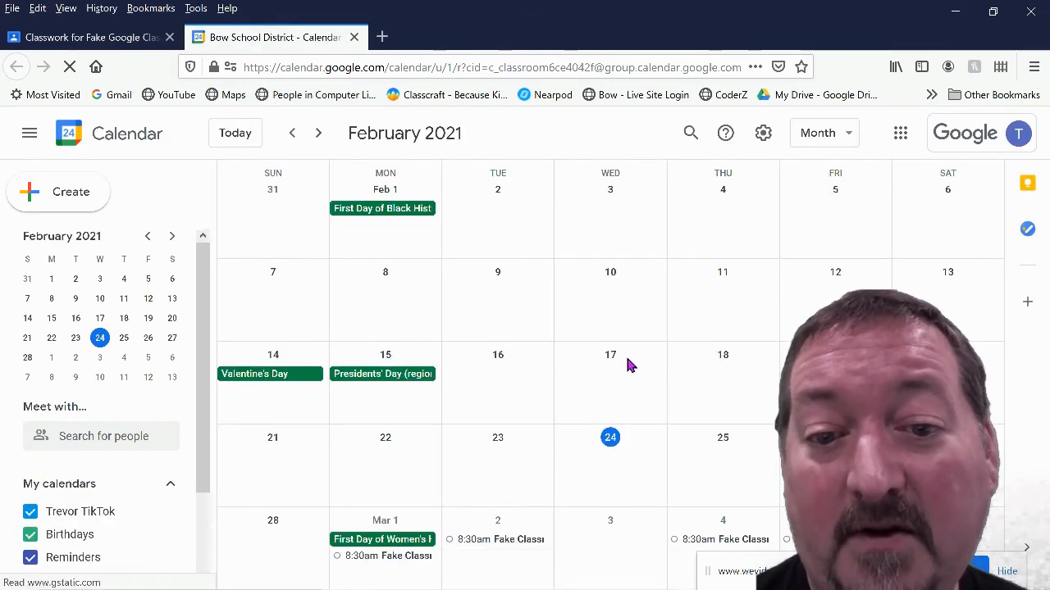
Open the 8:30am Period 1 event on March 2 and join its Meet call.
left_click(318, 133)
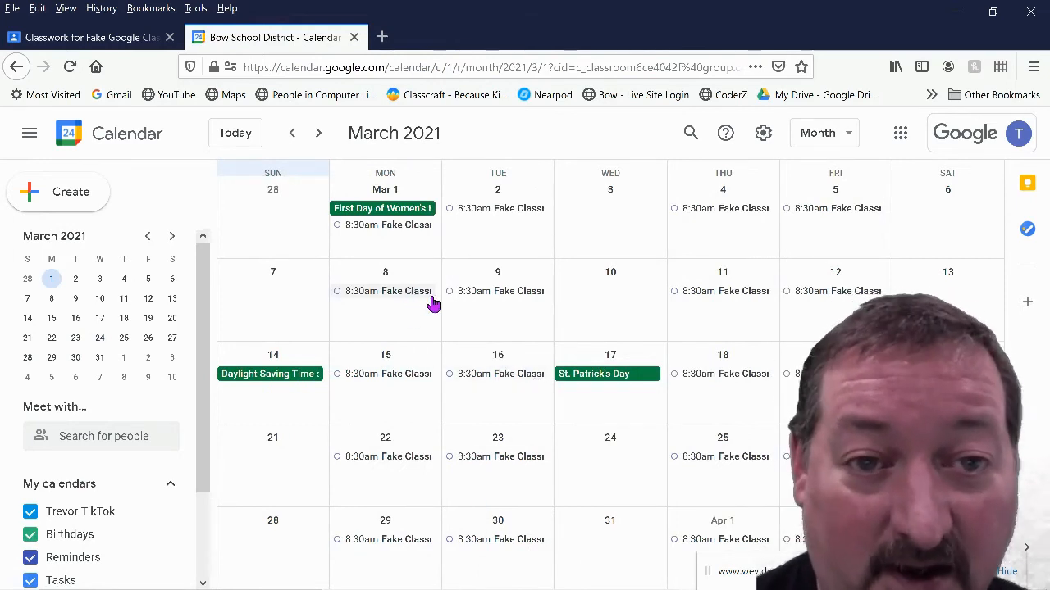
left_click(292, 133)
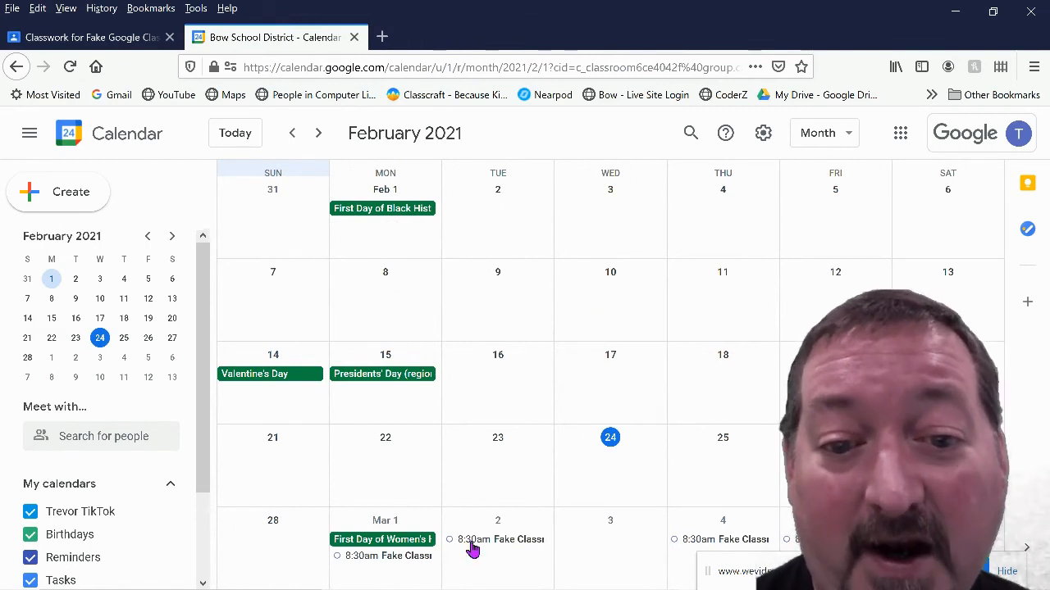
left_click(496, 539)
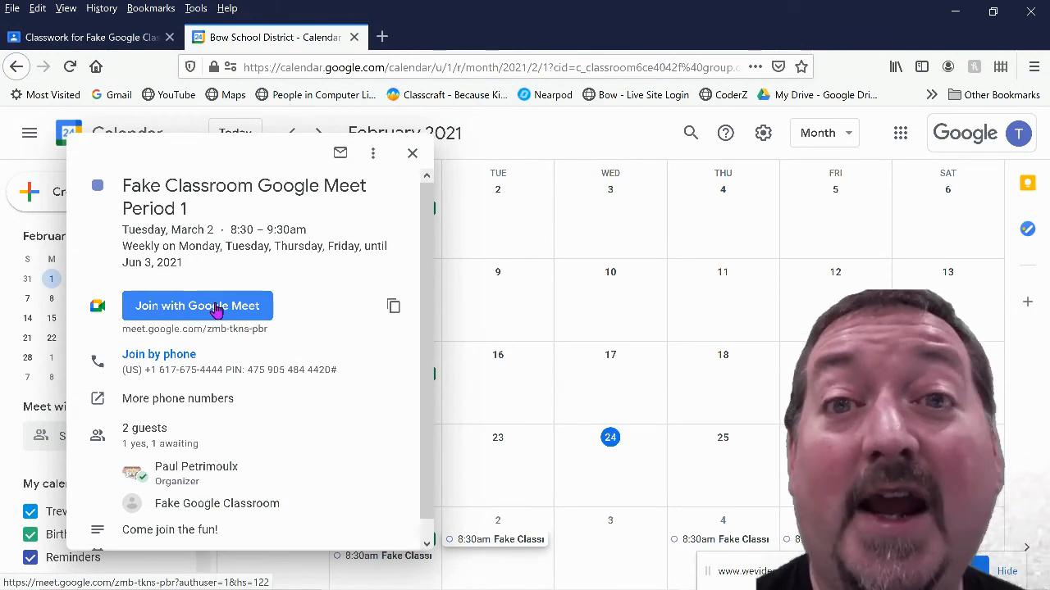
left_click(197, 305)
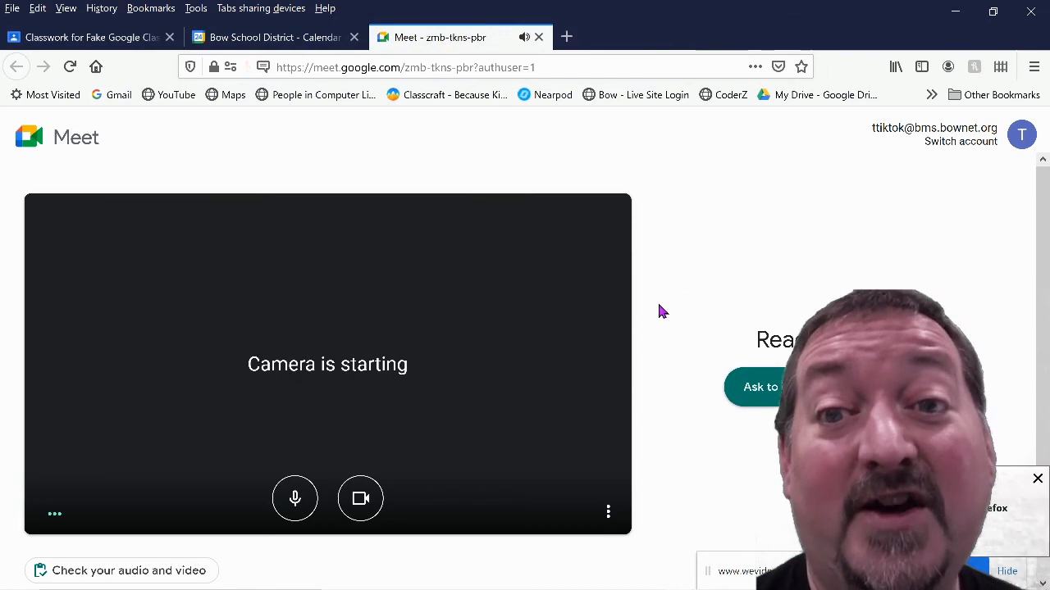
left_click(360, 498)
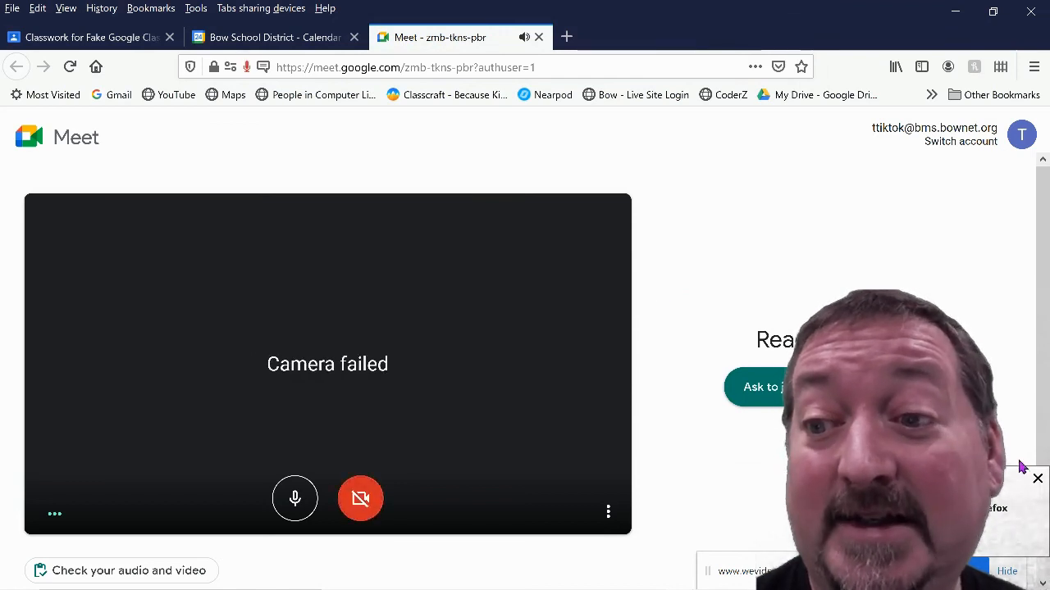
mouse_move(619, 286)
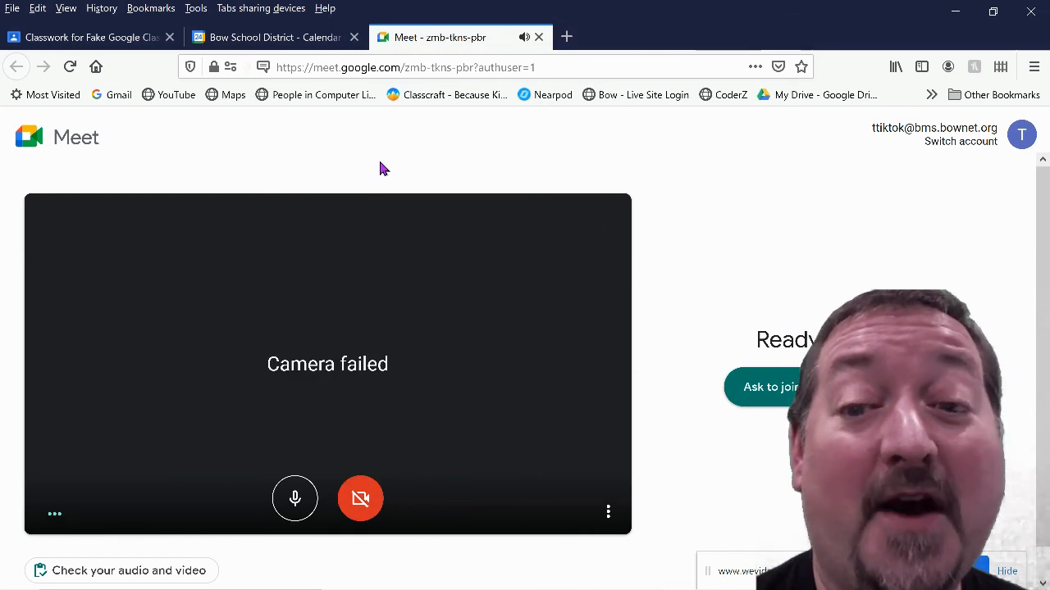
mouse_move(548, 169)
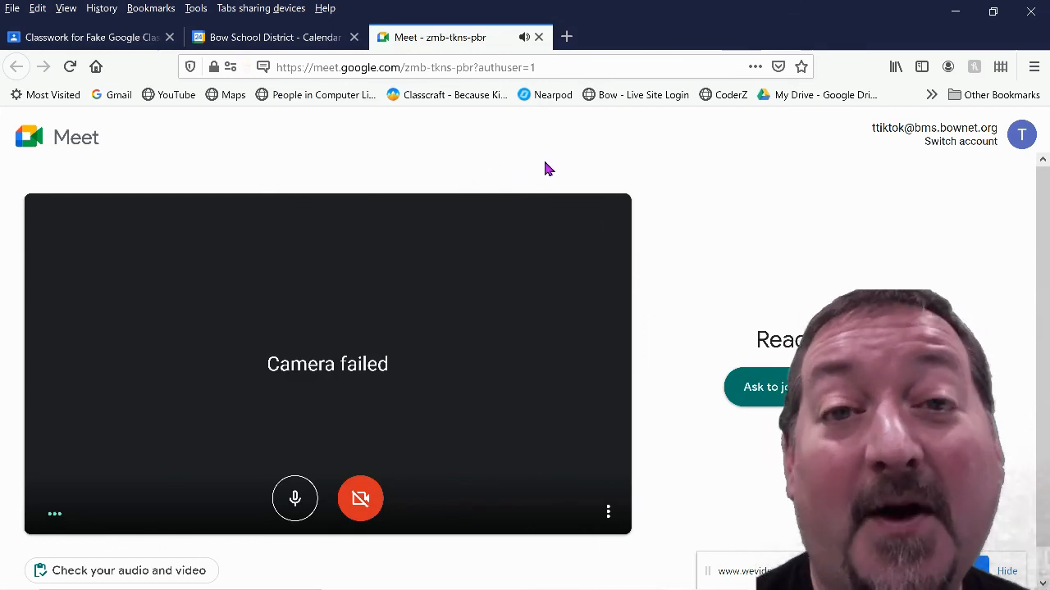